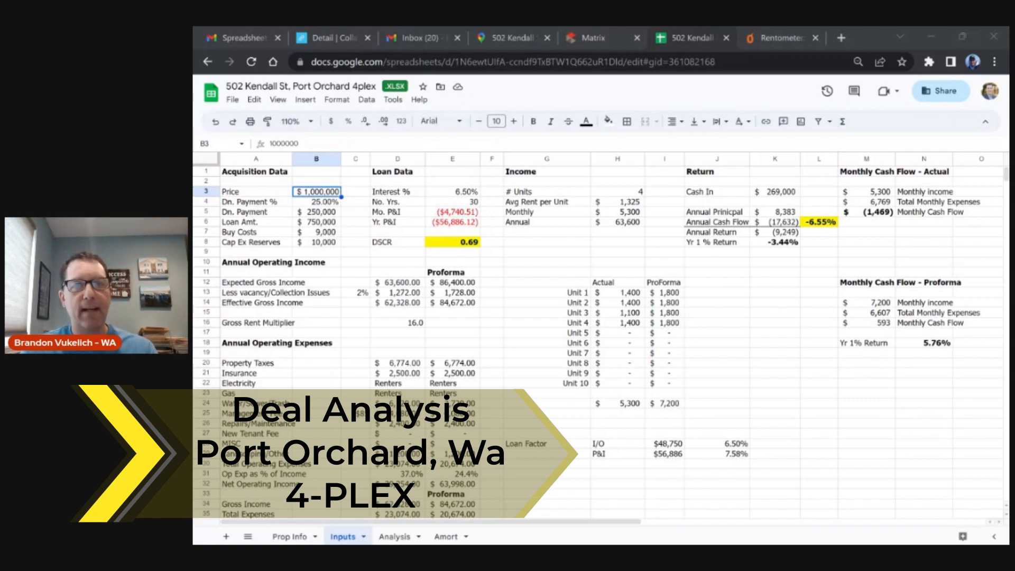
click(588, 38)
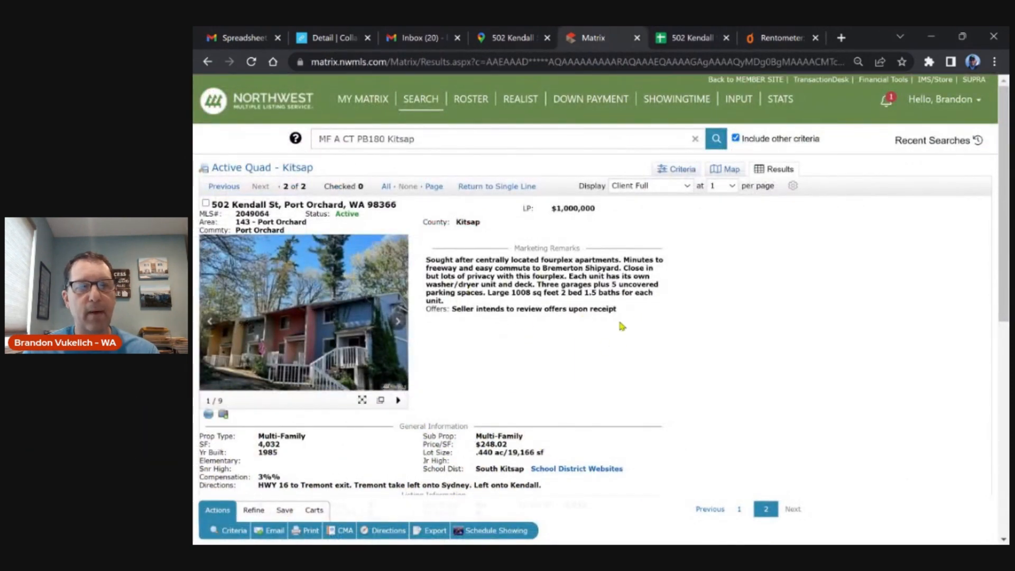
mouse_move(618, 323)
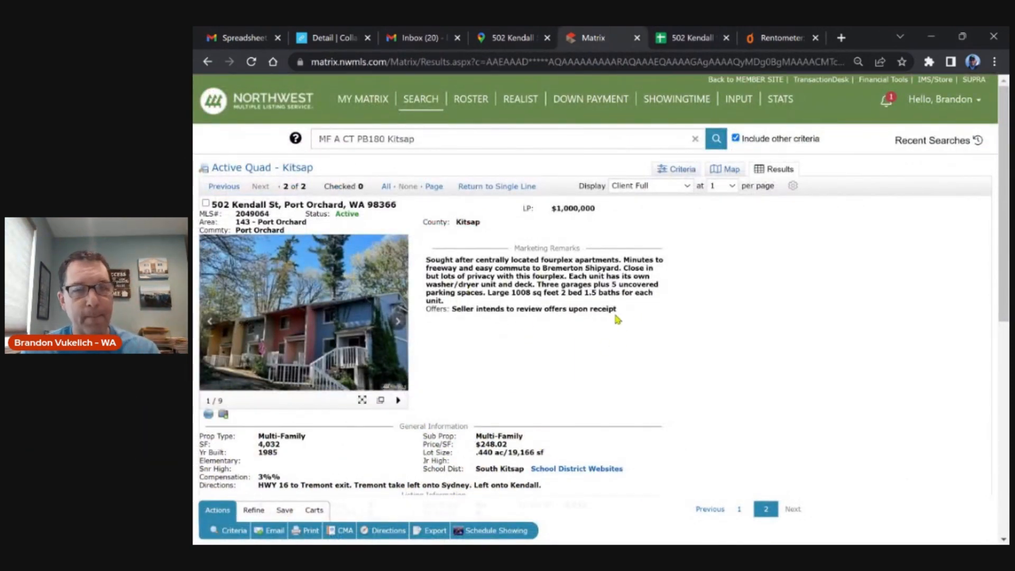
scroll(down, 3)
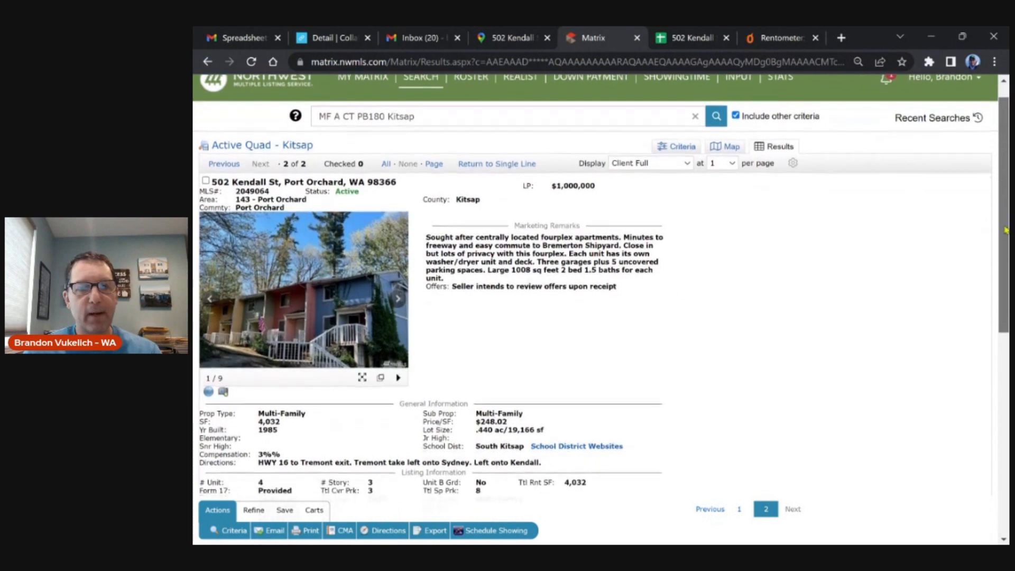
scroll(down, 3)
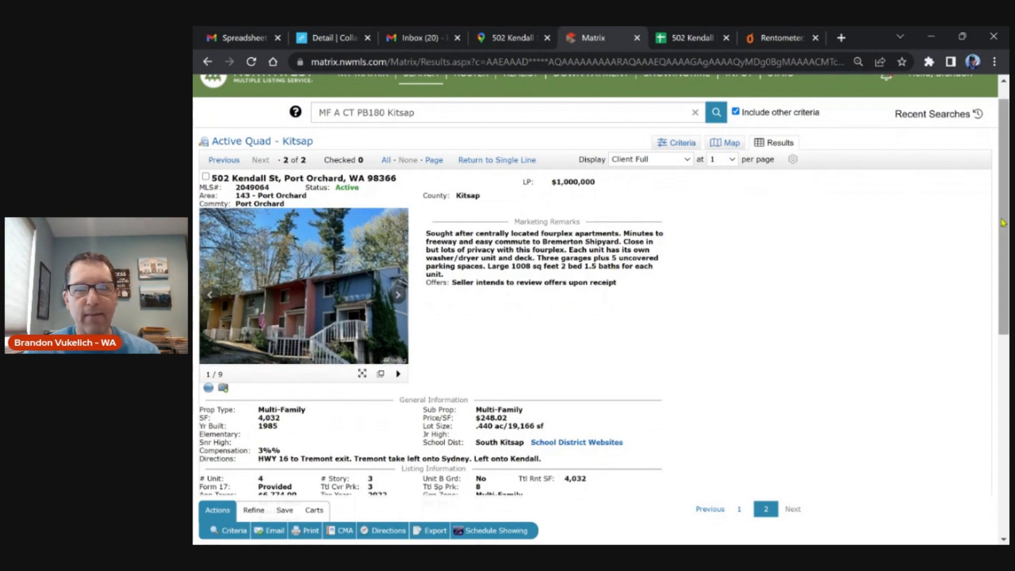
scroll(down, 3)
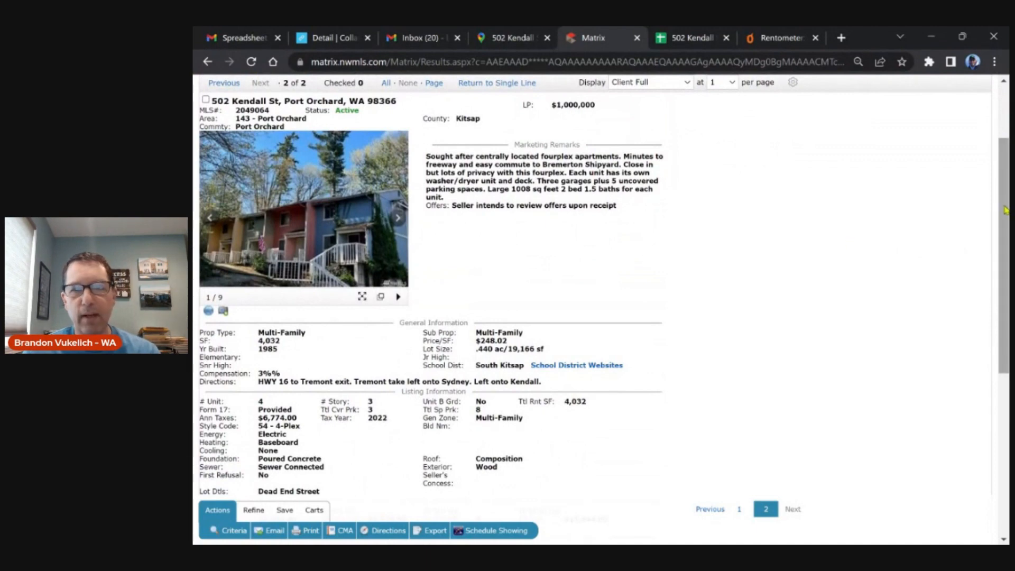
scroll(down, 3)
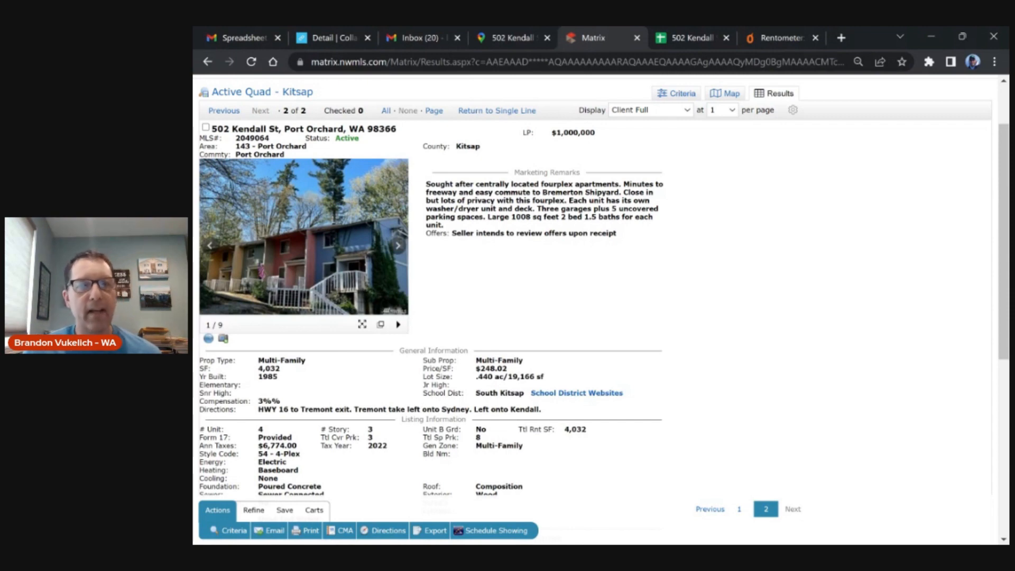
mouse_move(581, 160)
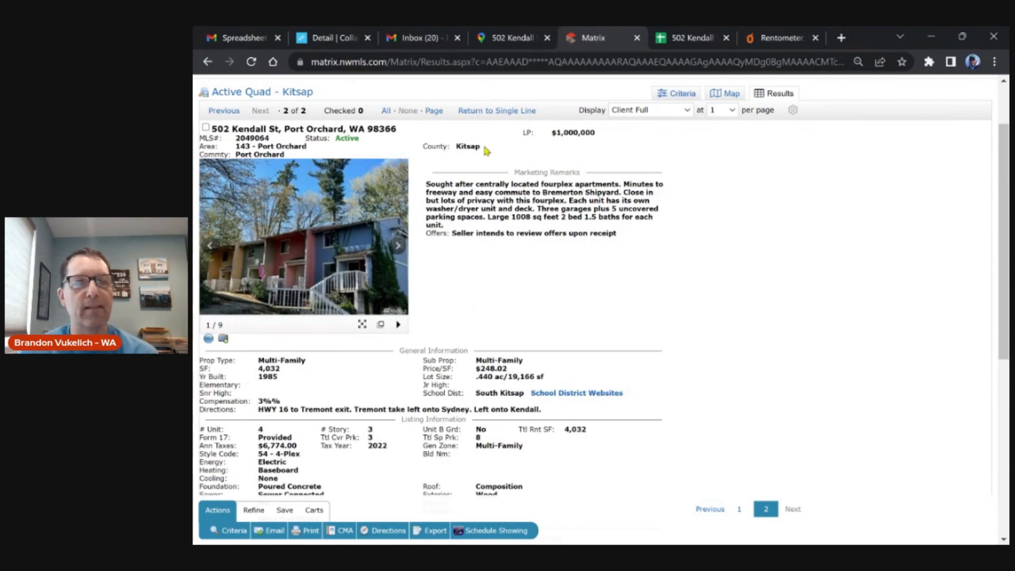
mouse_move(350, 150)
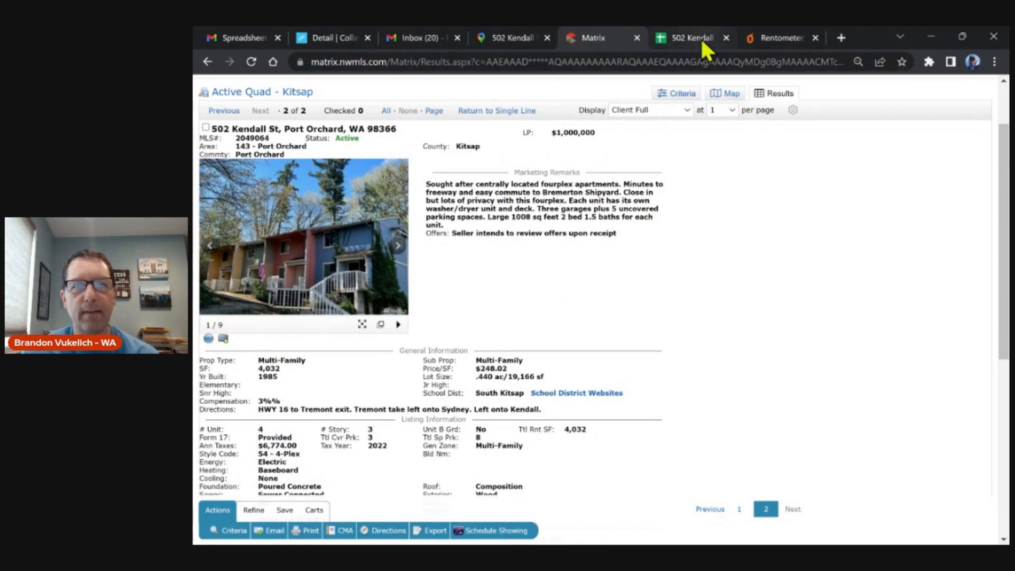
Back in the 502 Kendall analysis, check the down payment and set Unit 3's actual rent to 1100
click(690, 38)
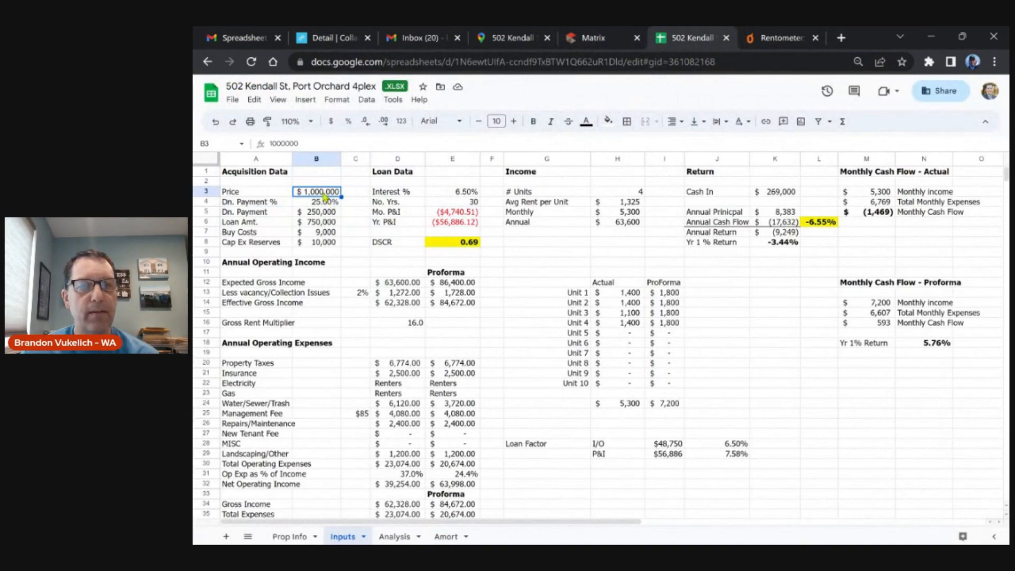
click(316, 200)
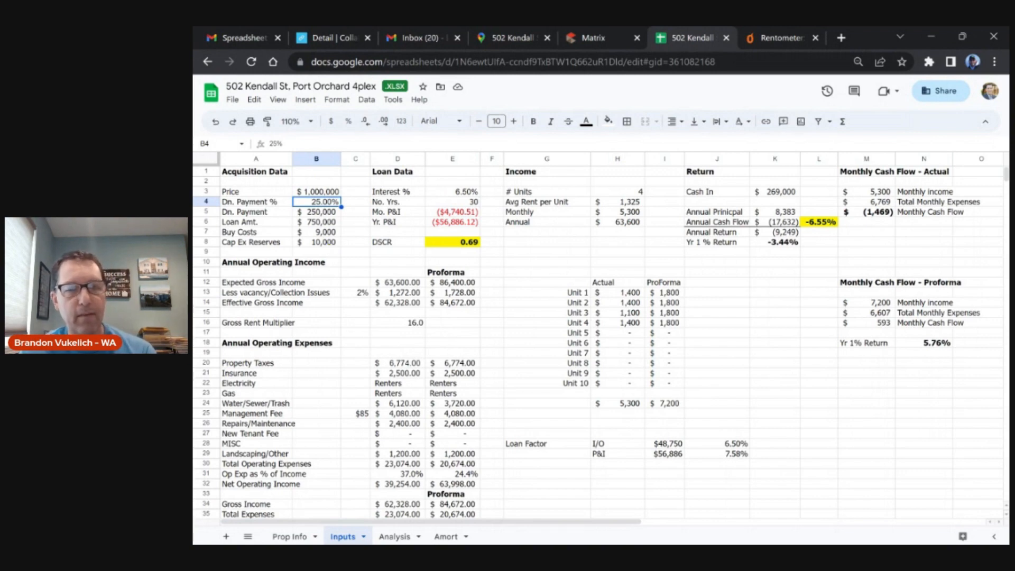
mouse_move(469, 198)
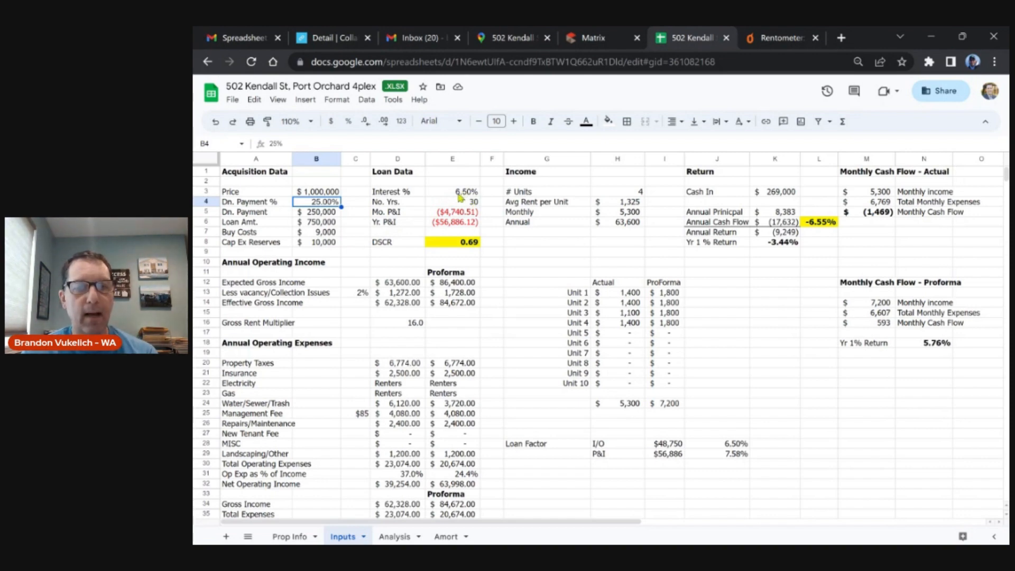
mouse_move(482, 218)
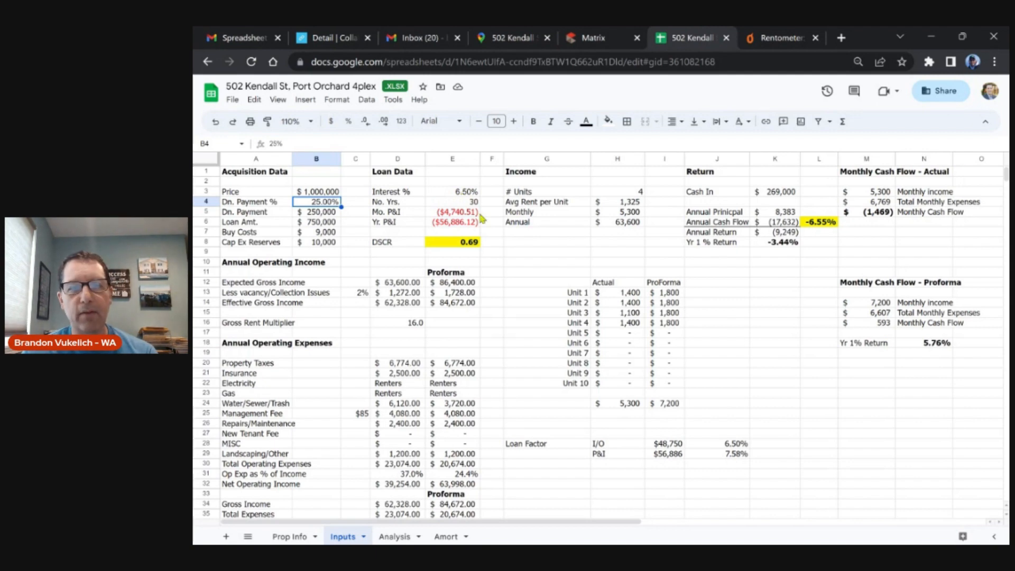
mouse_move(671, 210)
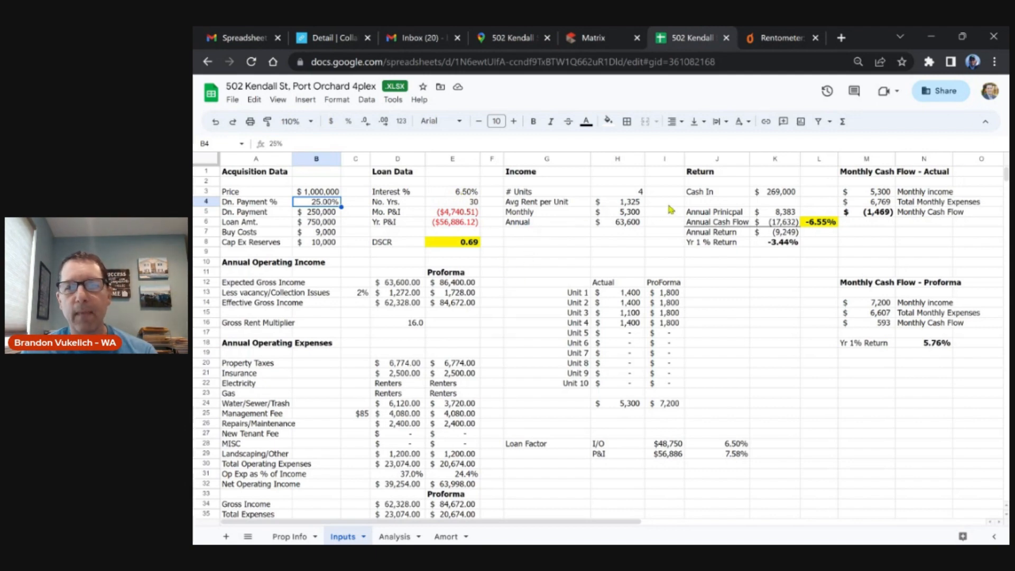
mouse_move(640, 196)
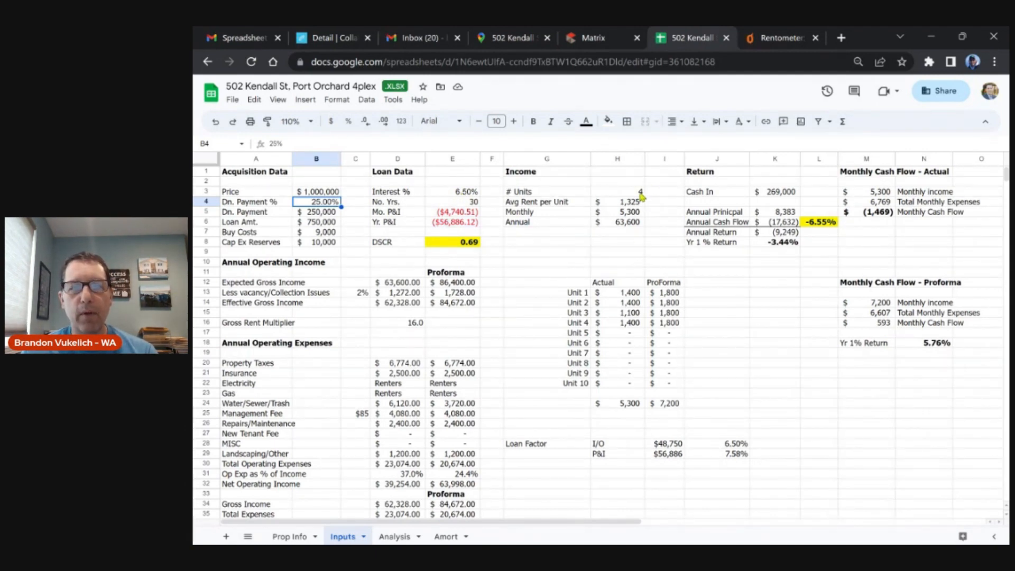
click(616, 293)
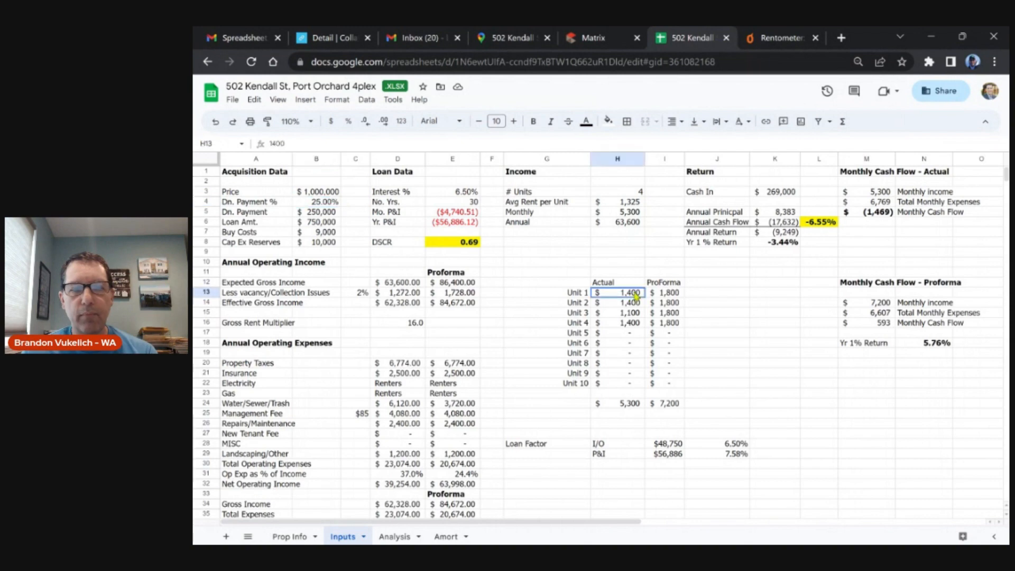
drag(617, 292, 616, 323)
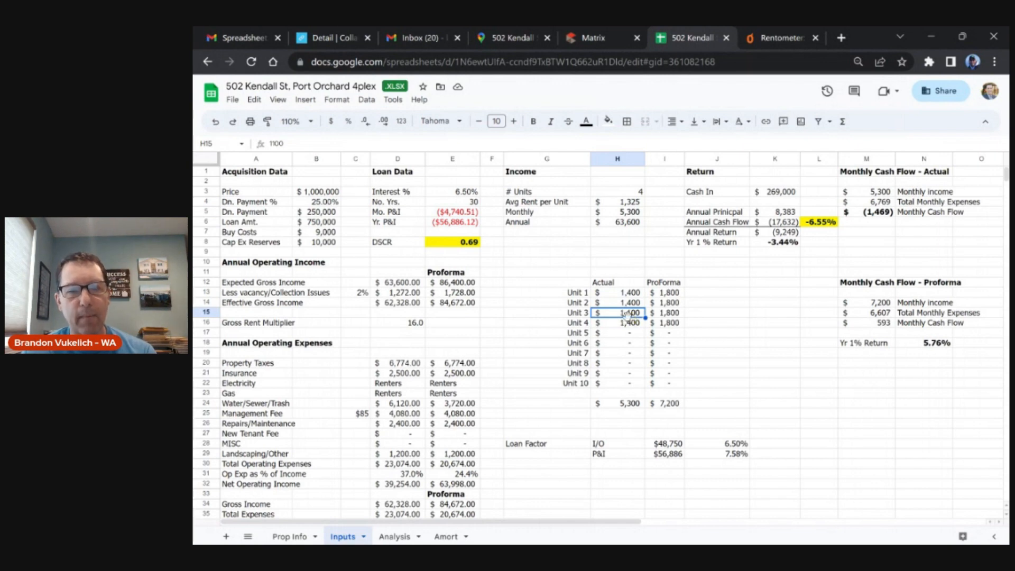
text(1100)
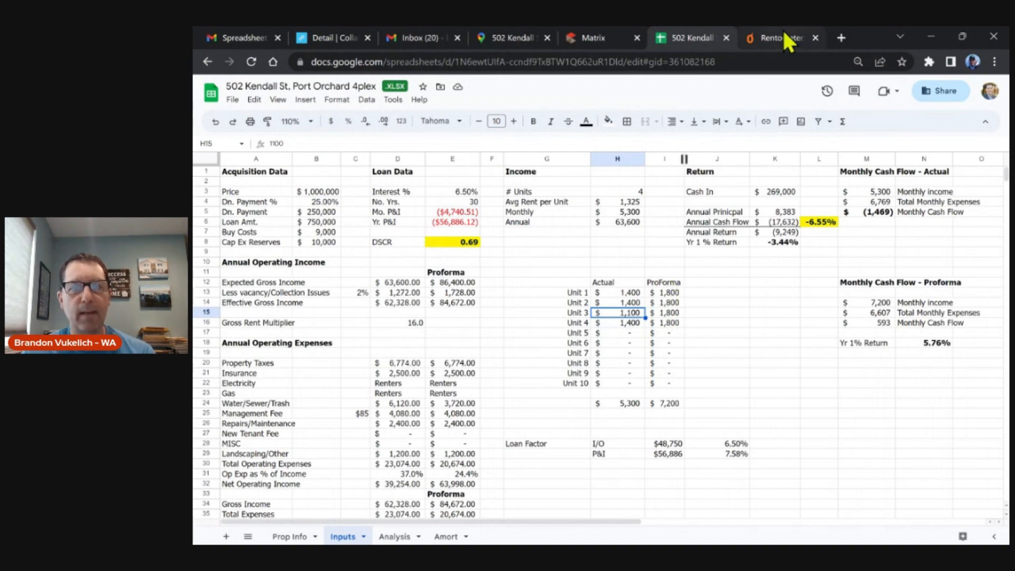
click(777, 38)
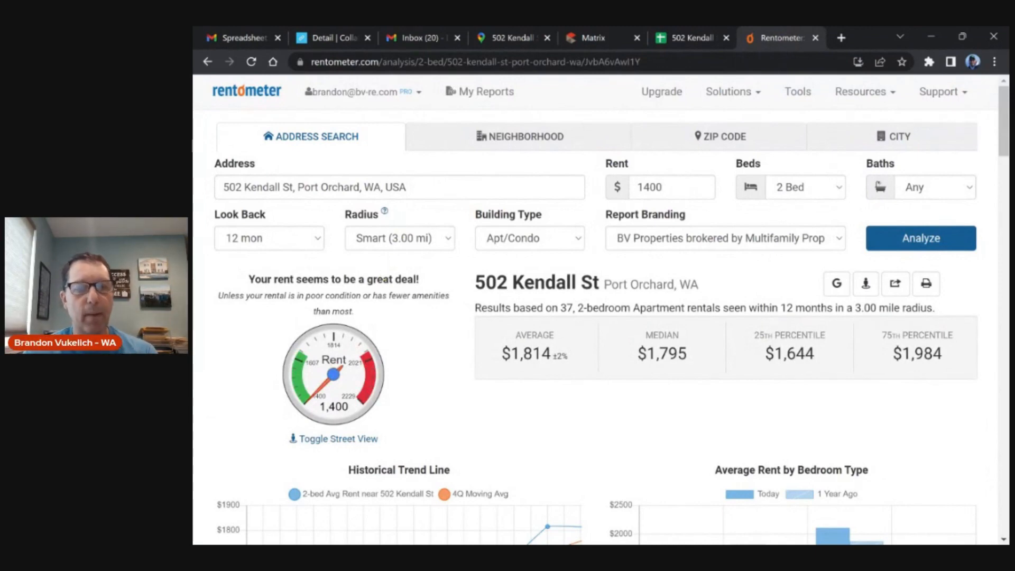
mouse_move(466, 391)
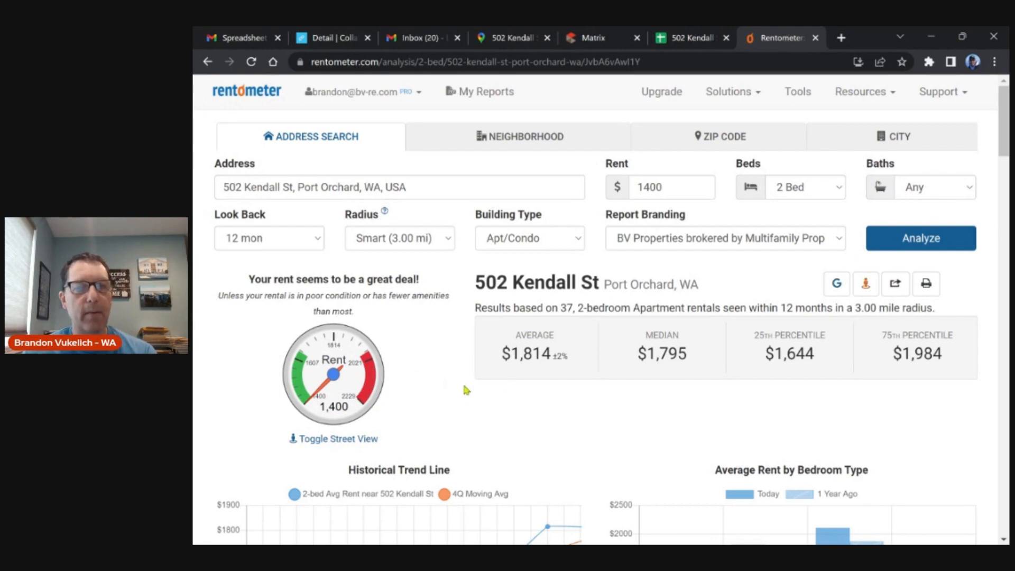
mouse_move(616, 358)
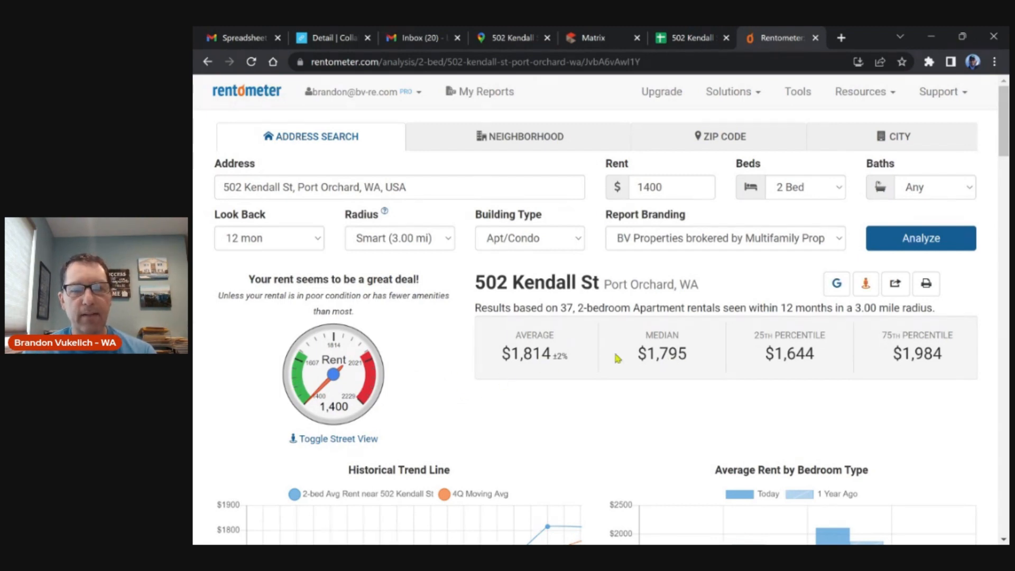
scroll(down, 3)
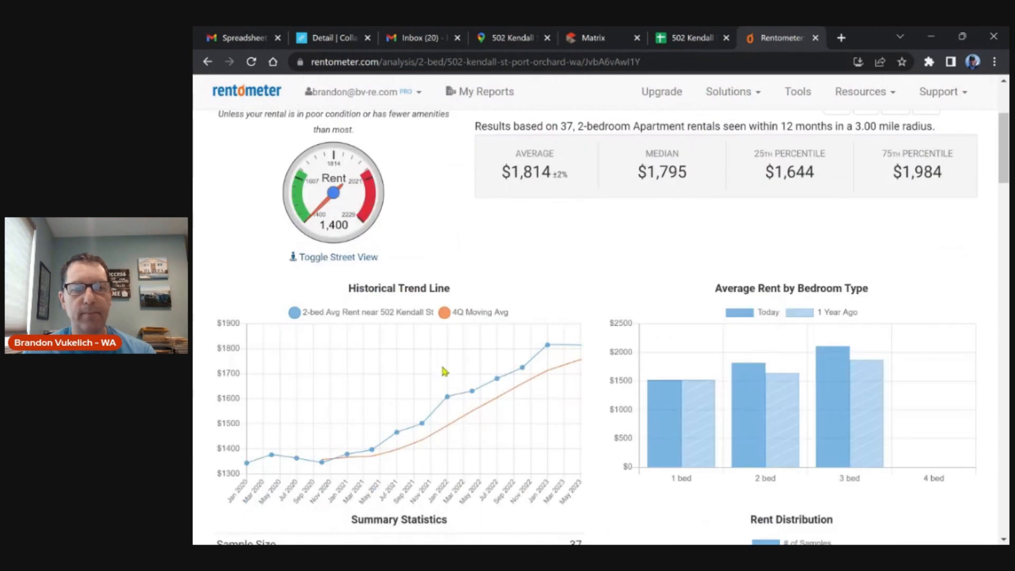
mouse_move(394, 431)
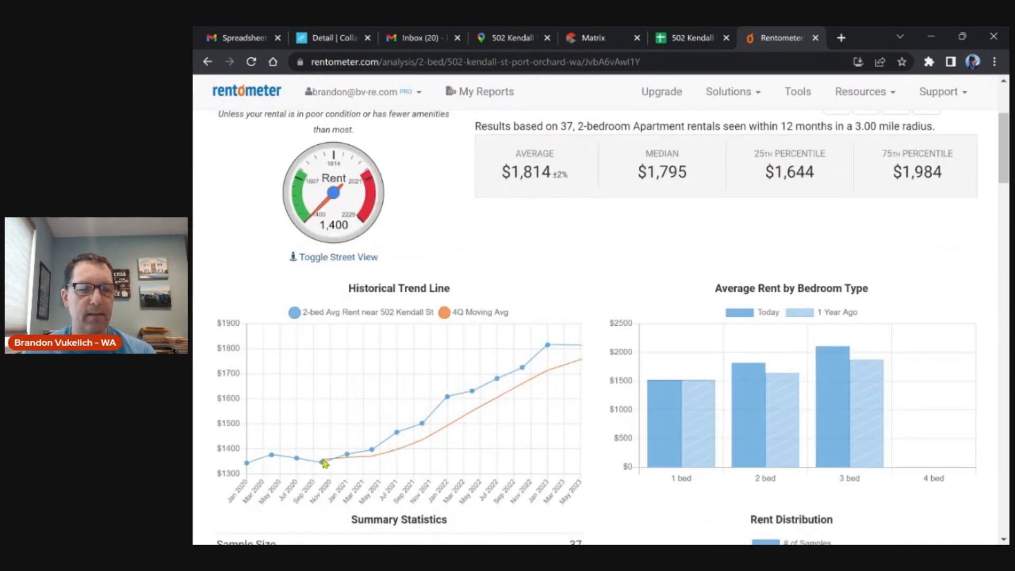
mouse_move(751, 363)
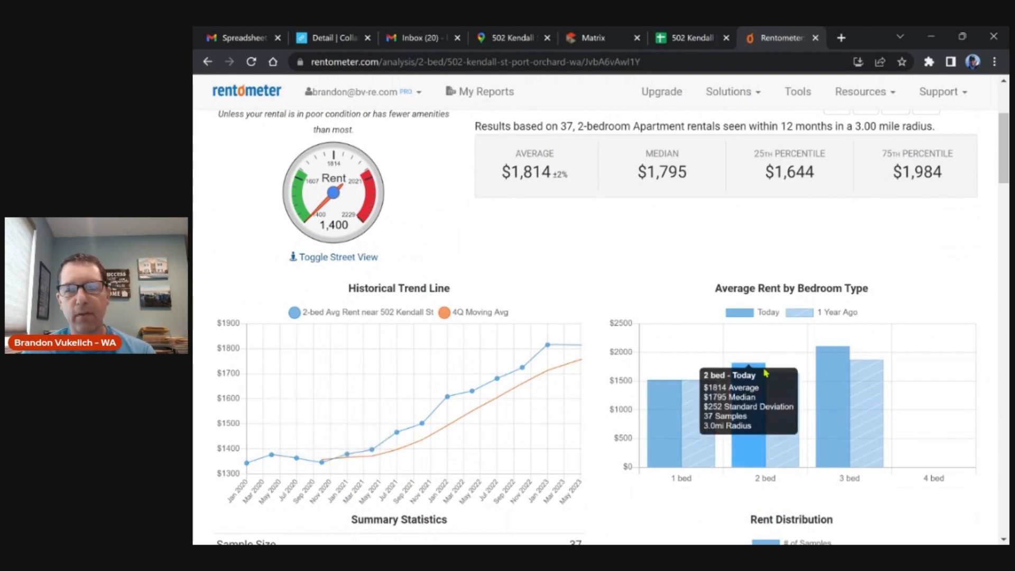
mouse_move(683, 360)
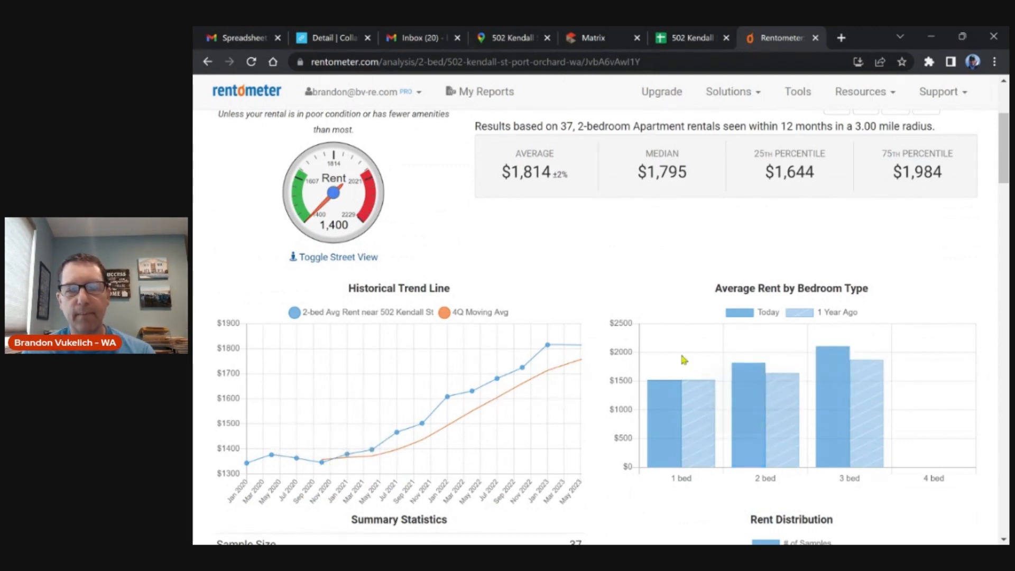
scroll(down, 3)
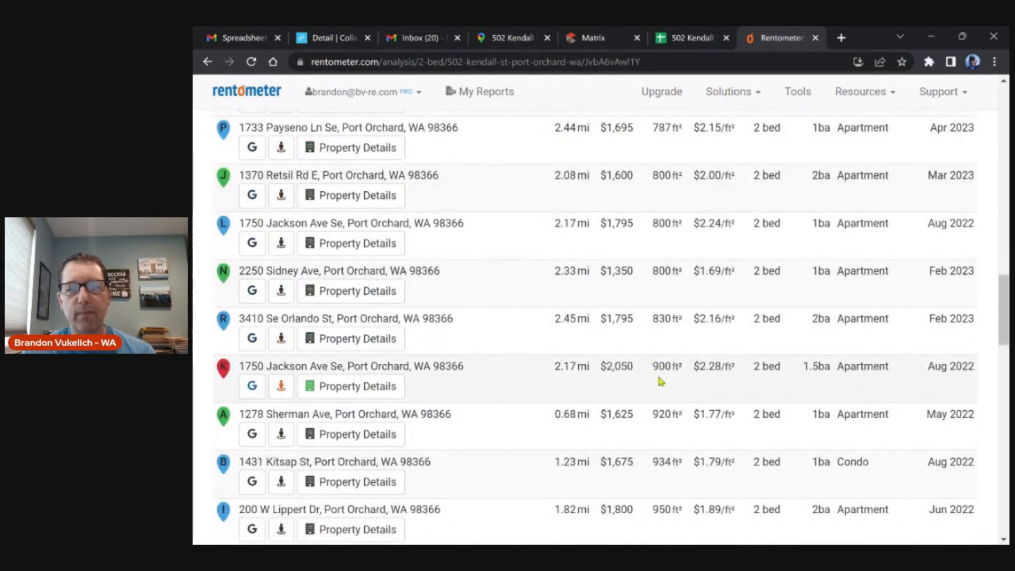
scroll(down, 3)
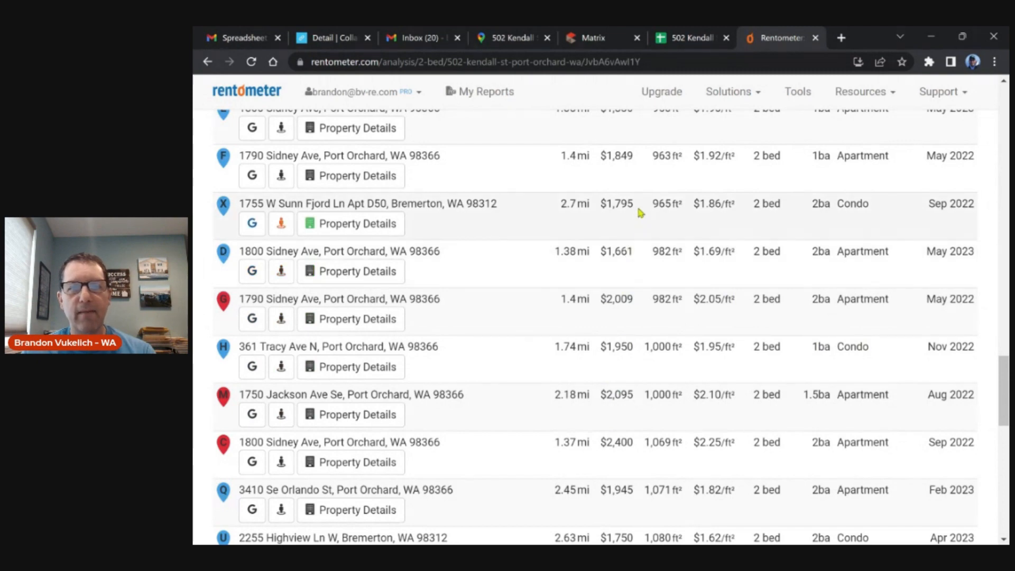
mouse_move(613, 298)
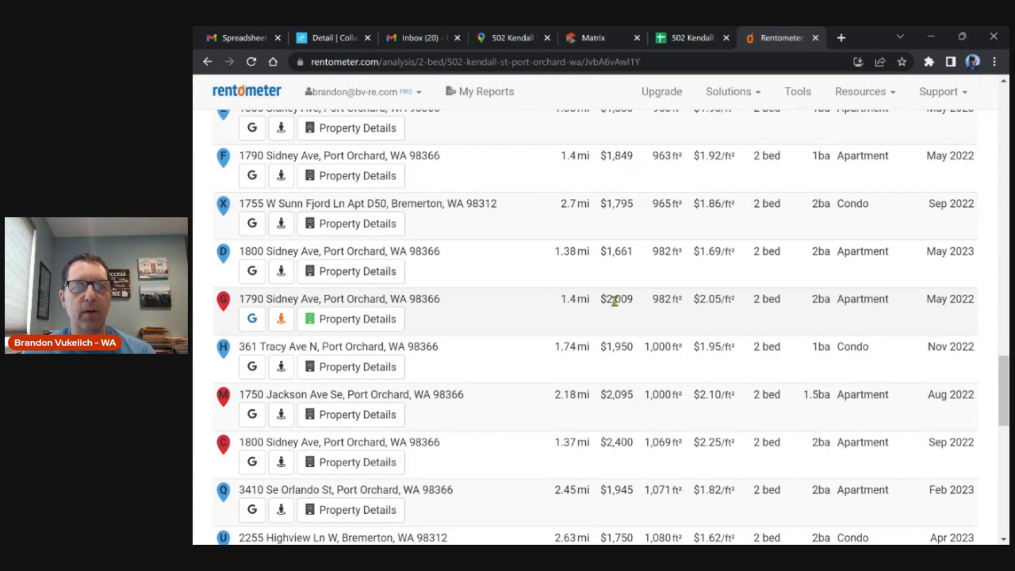
Compare the spreadsheet rents against the Matrix listing's unit and financial section
click(692, 38)
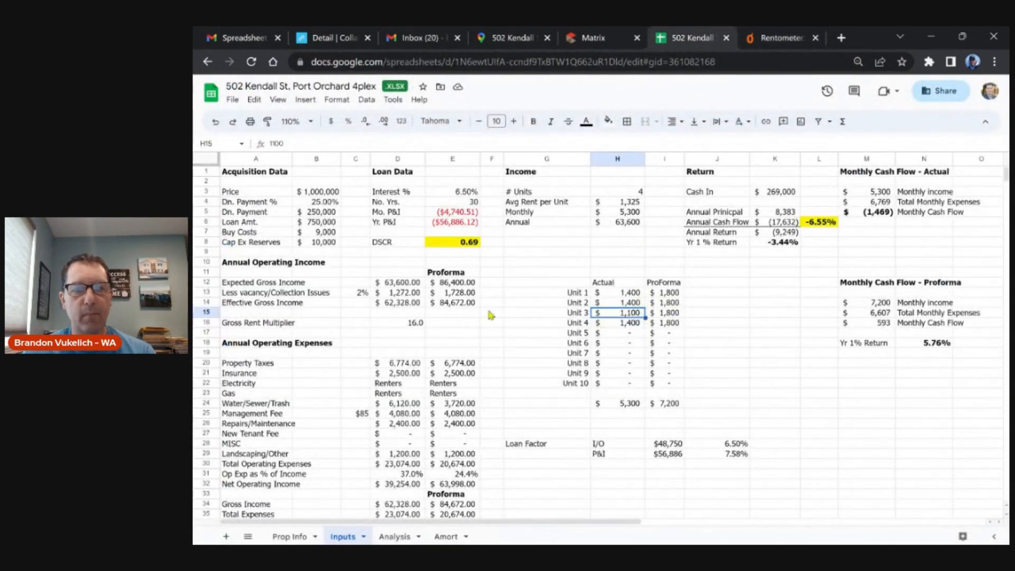
mouse_move(364, 298)
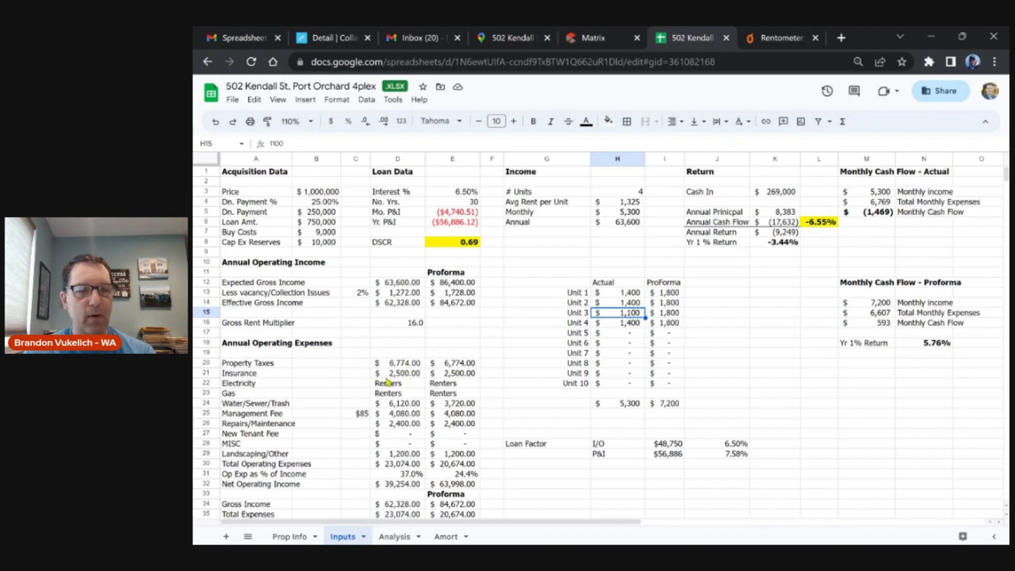
click(593, 38)
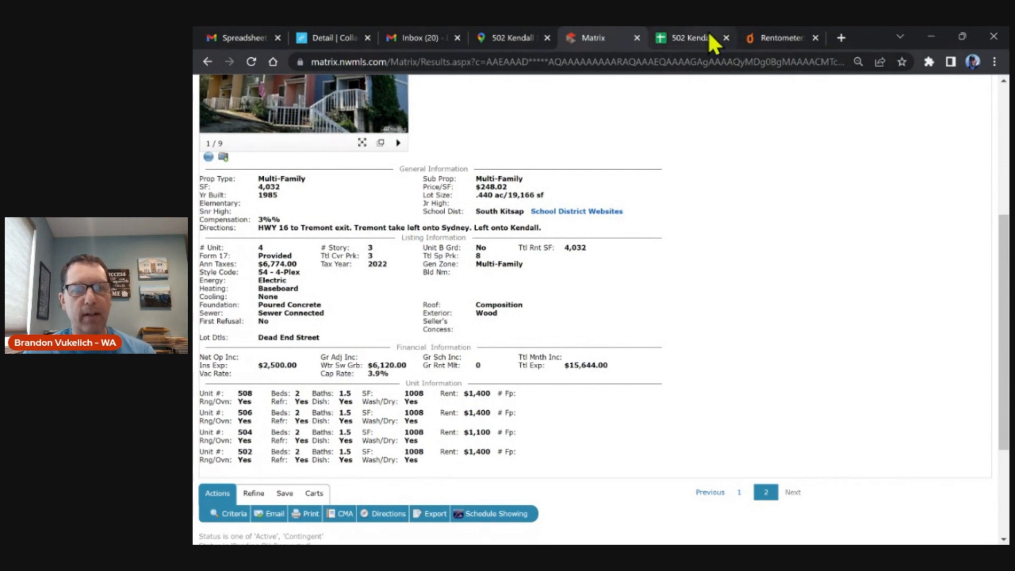
Check the actual $6,120 and proforma $3,720 water/sewer/trash expenses in the analysis sheet
click(690, 38)
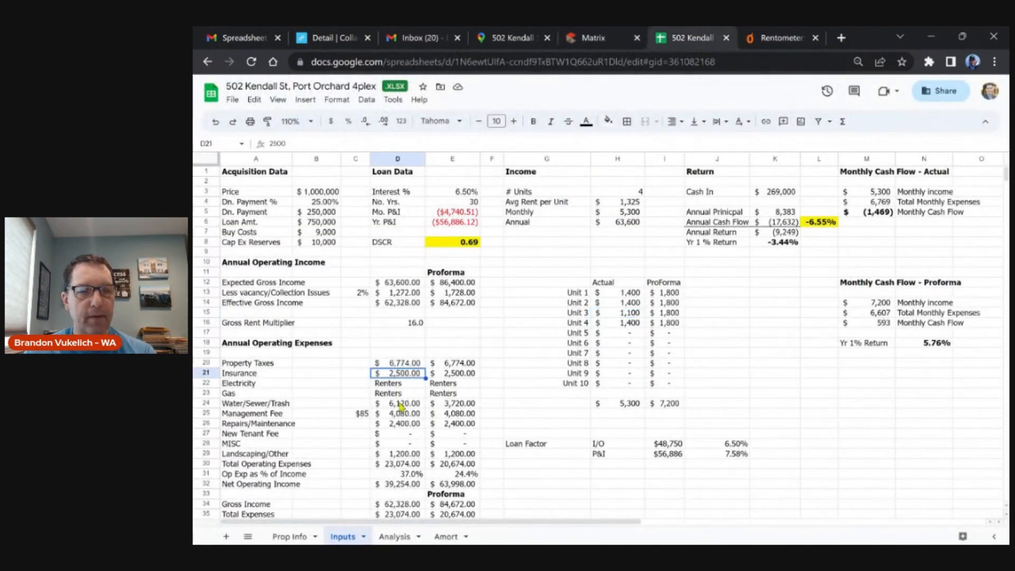
click(396, 403)
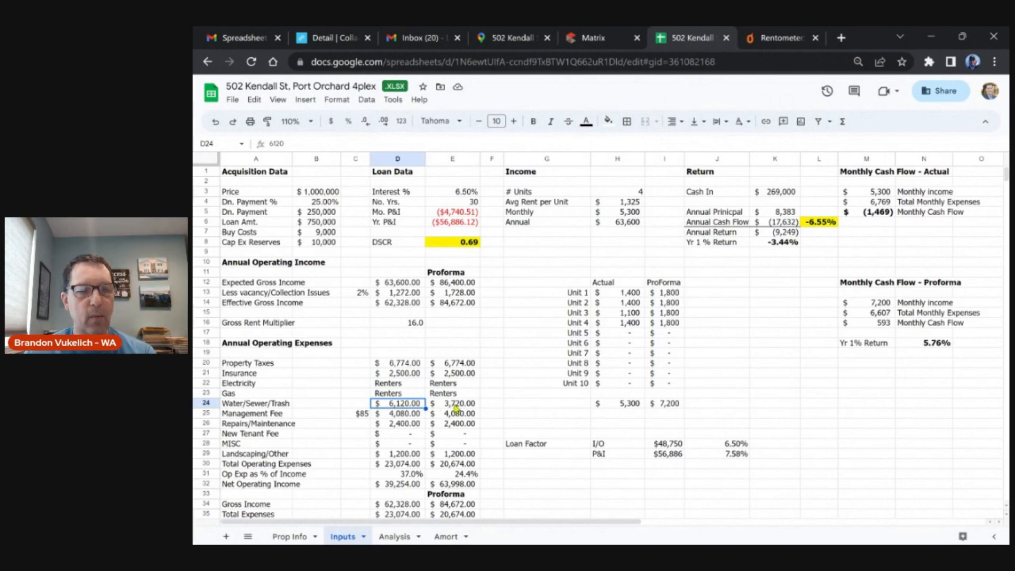
click(453, 403)
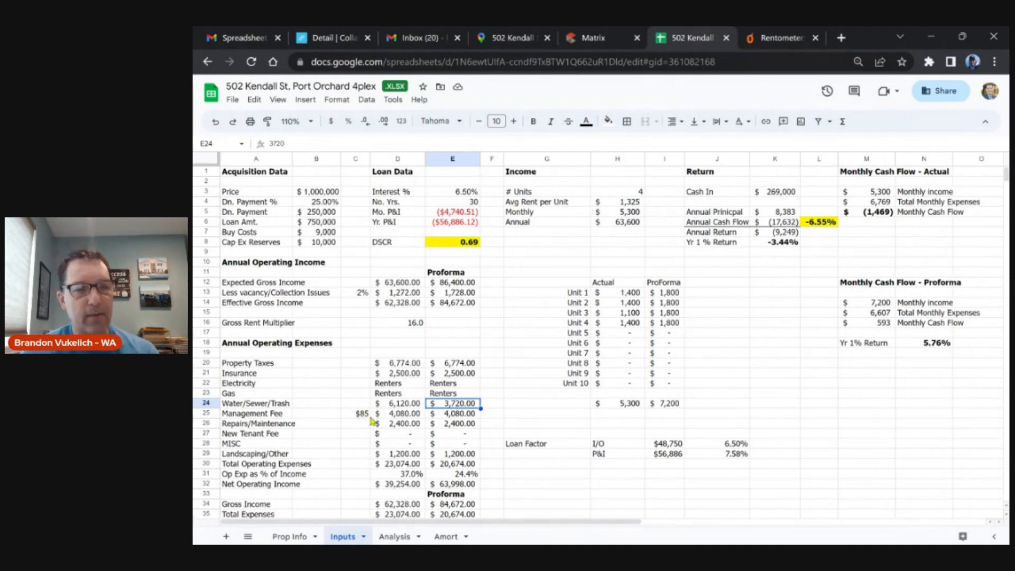
mouse_move(411, 418)
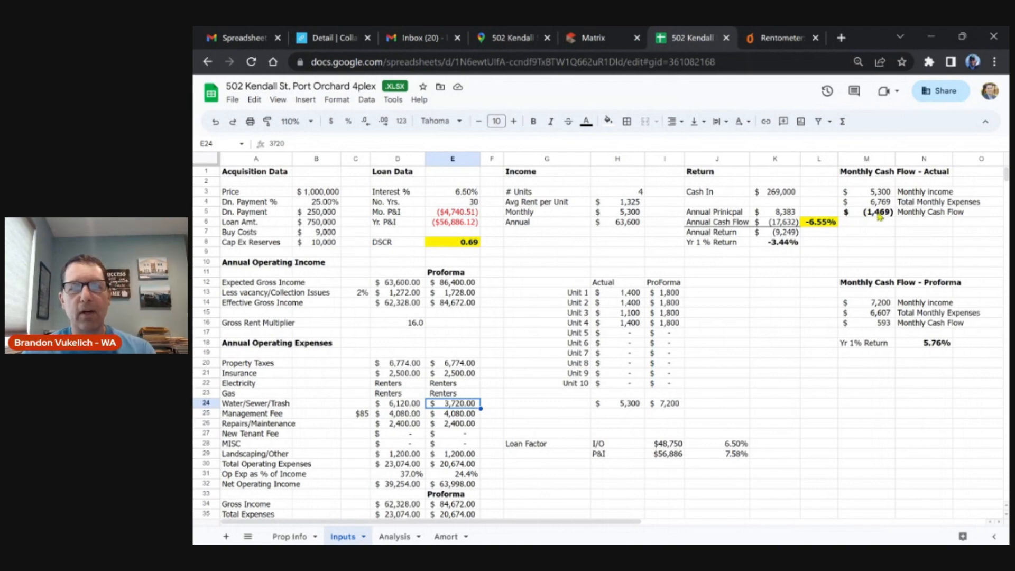
click(874, 212)
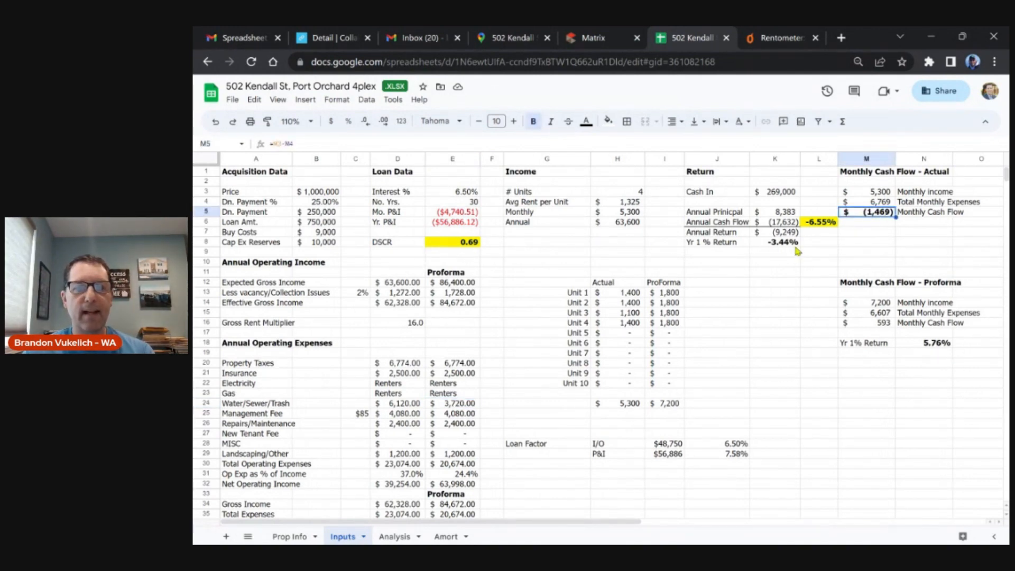
mouse_move(412, 420)
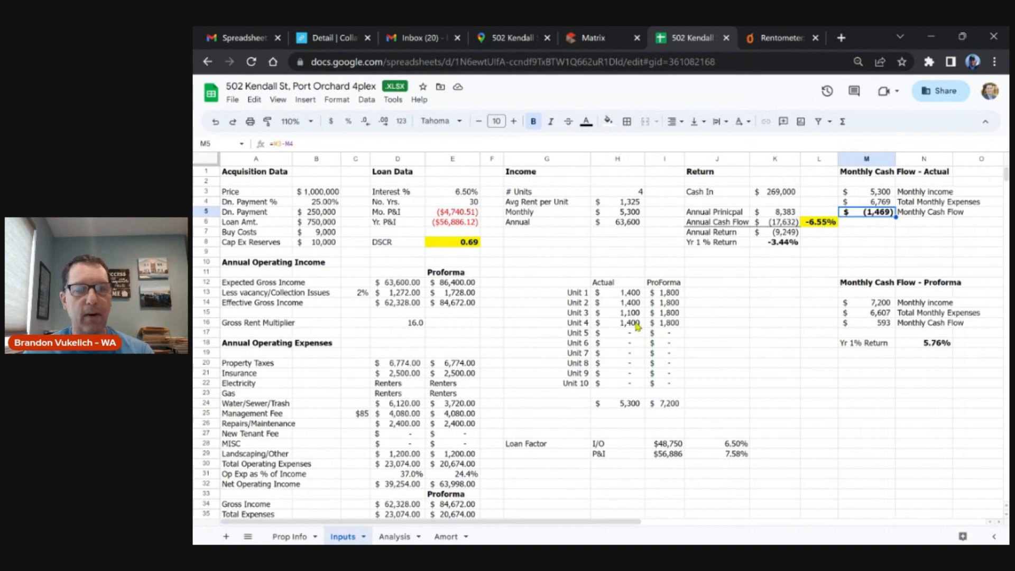
mouse_move(631, 328)
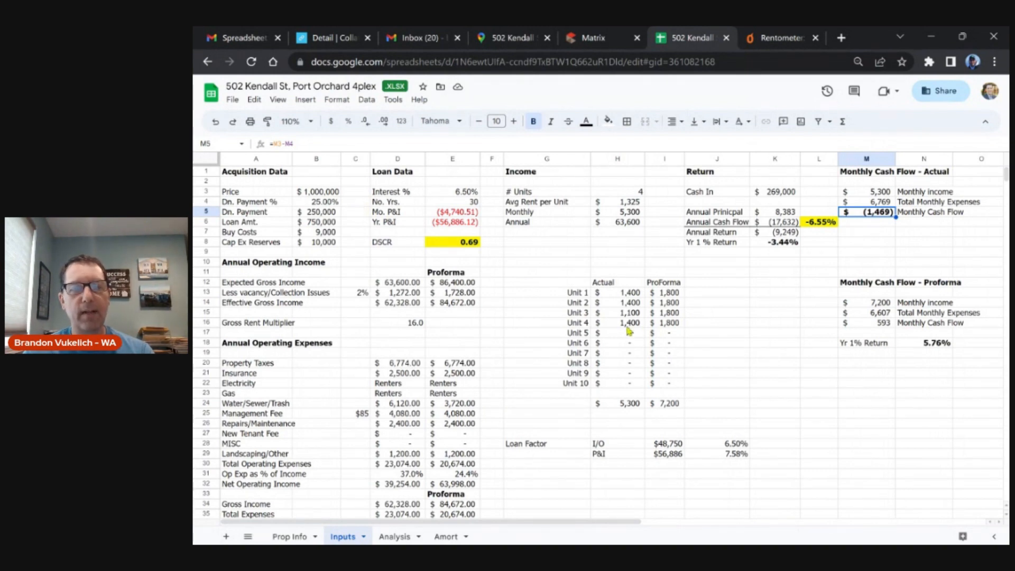
mouse_move(881, 328)
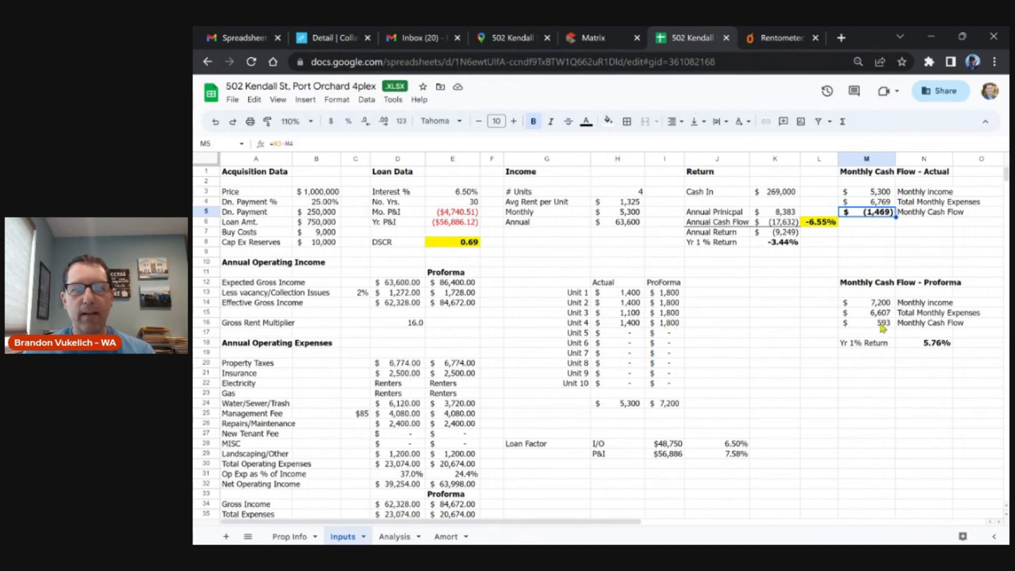
mouse_move(856, 332)
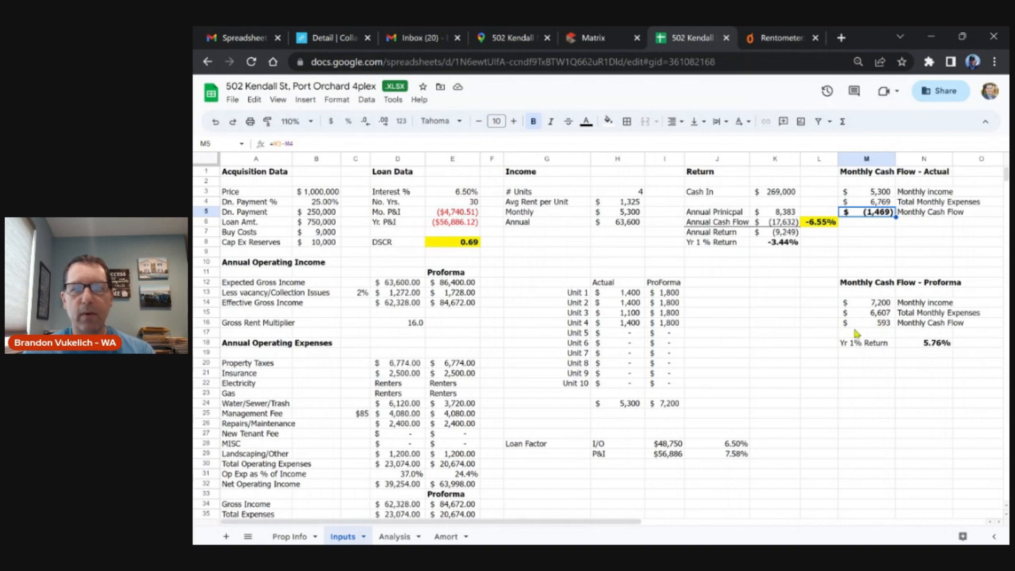
mouse_move(615, 342)
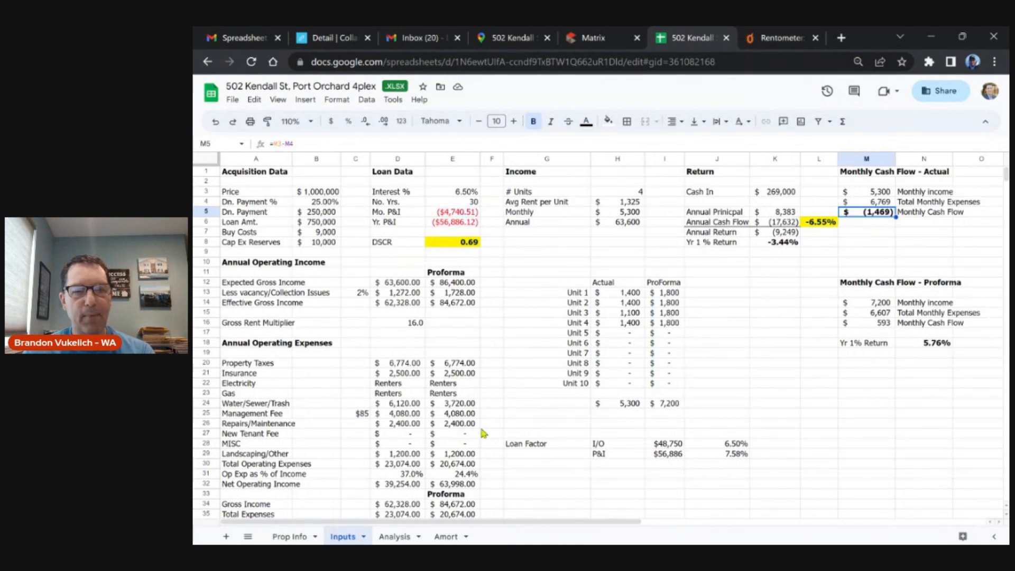
mouse_move(479, 428)
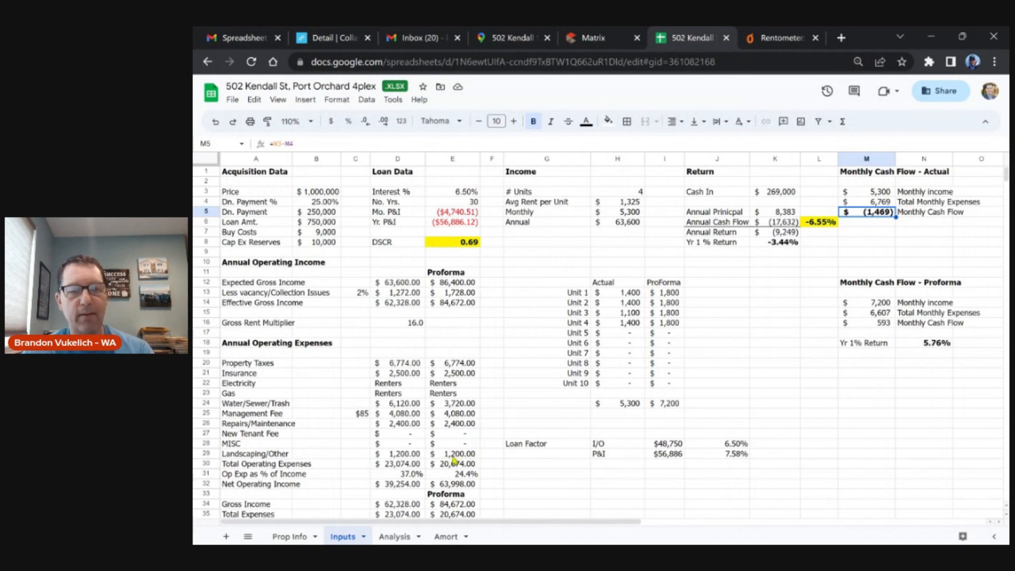
mouse_move(541, 386)
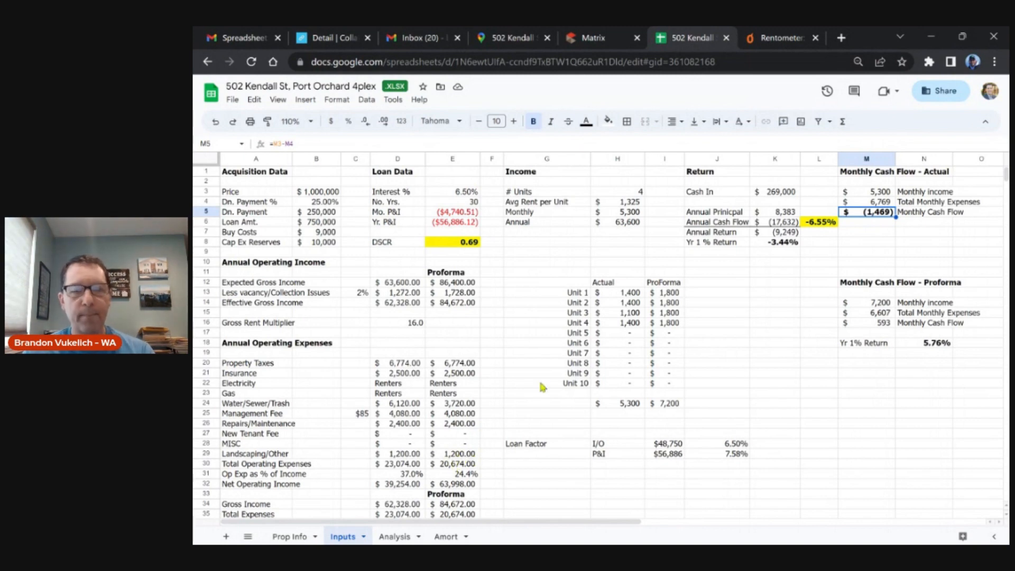
mouse_move(866, 316)
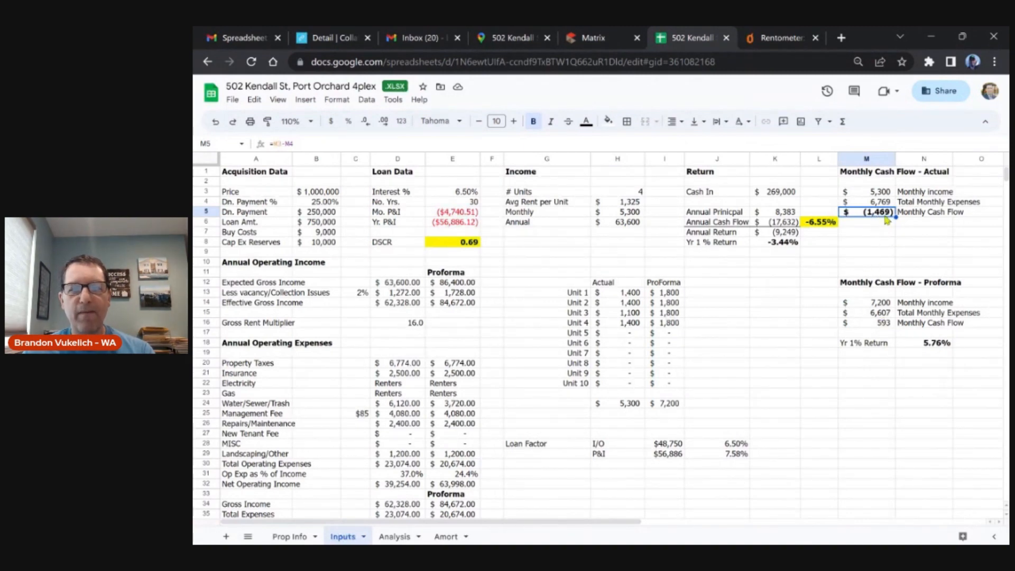
mouse_move(882, 225)
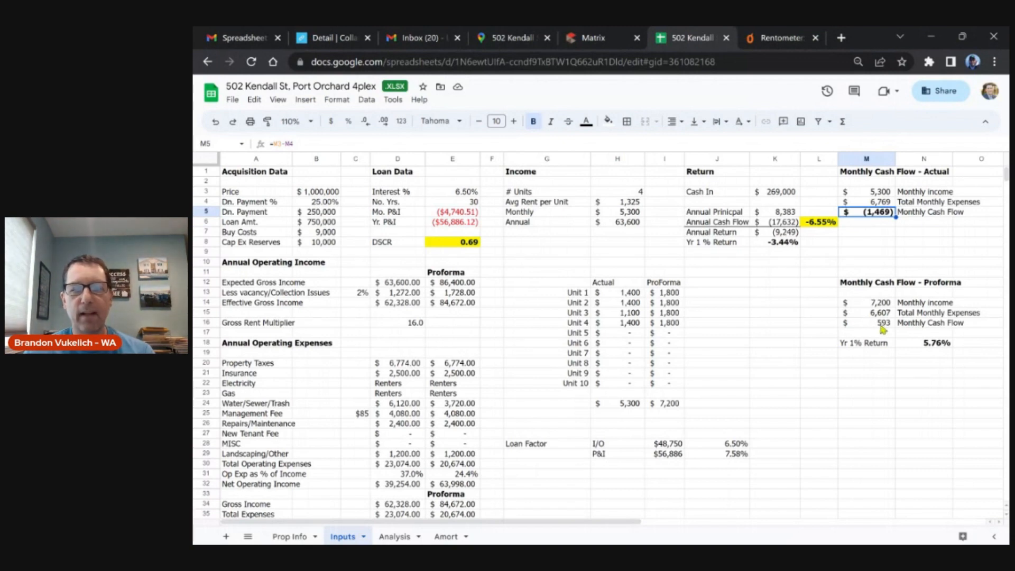
mouse_move(446, 342)
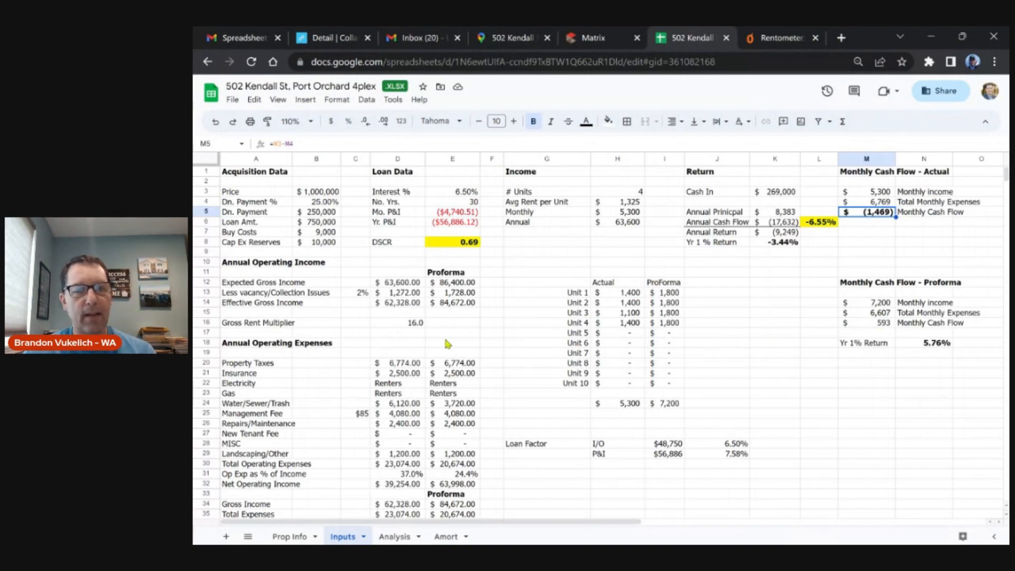
Set the purchase price to 944000 and keep the interest rate at 6.5%
click(316, 191)
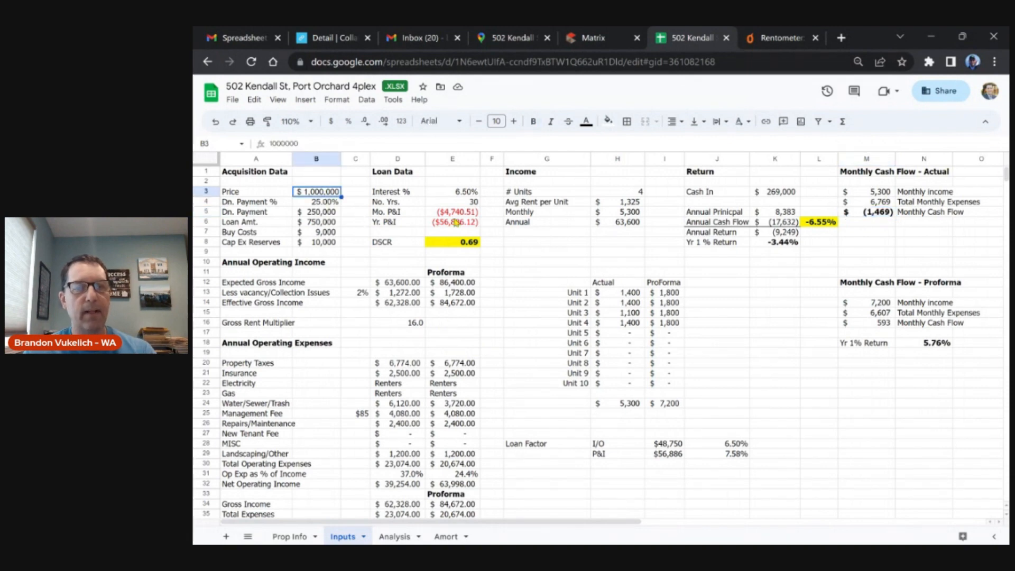
text(94)
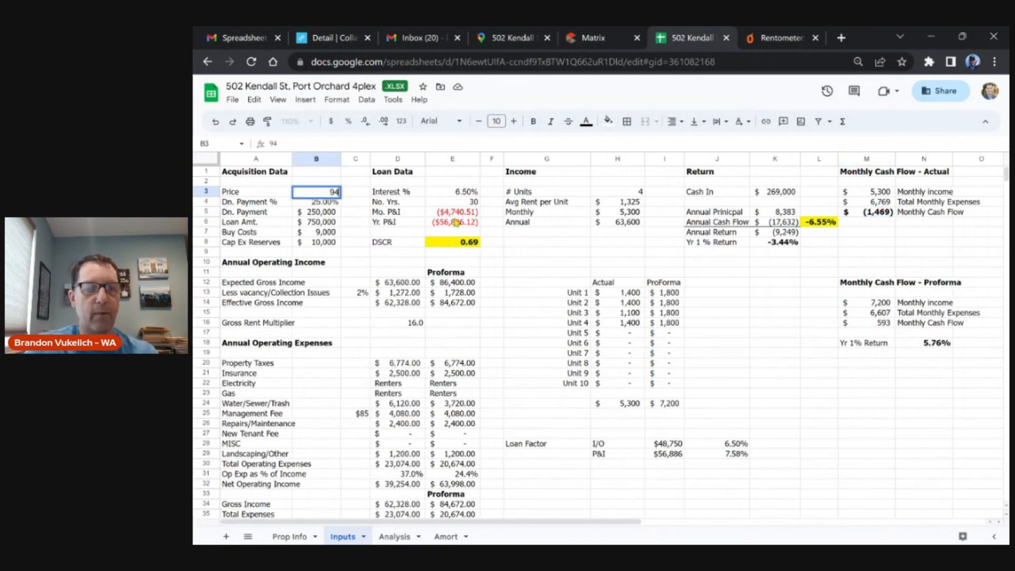
text(9440000)
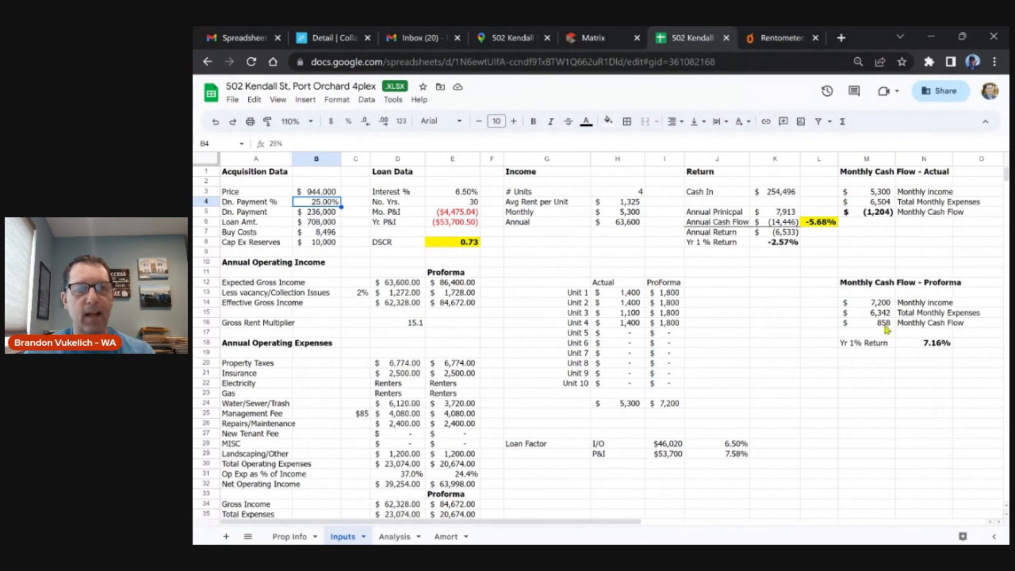
mouse_move(473, 202)
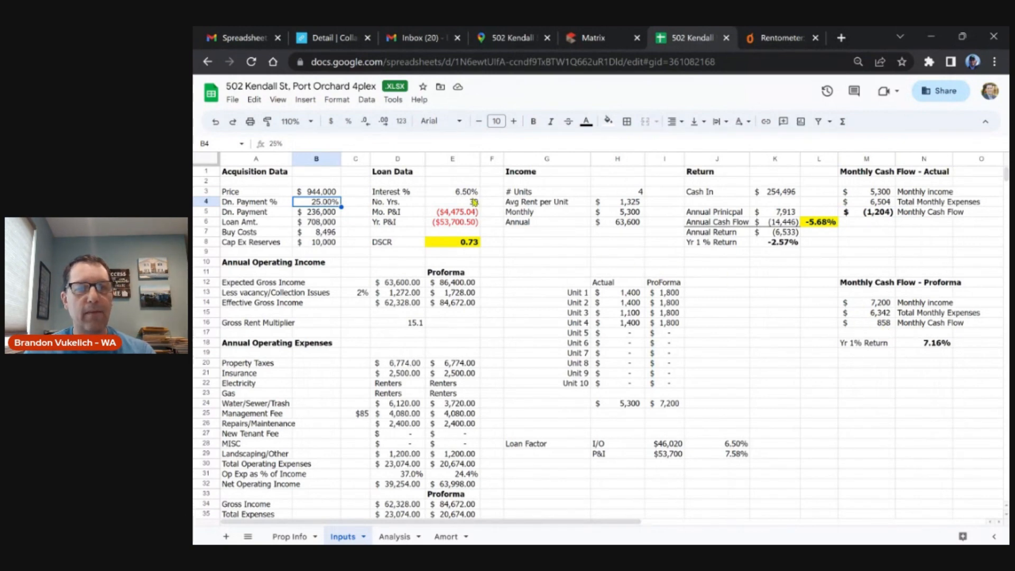
click(452, 191)
text(5.75)
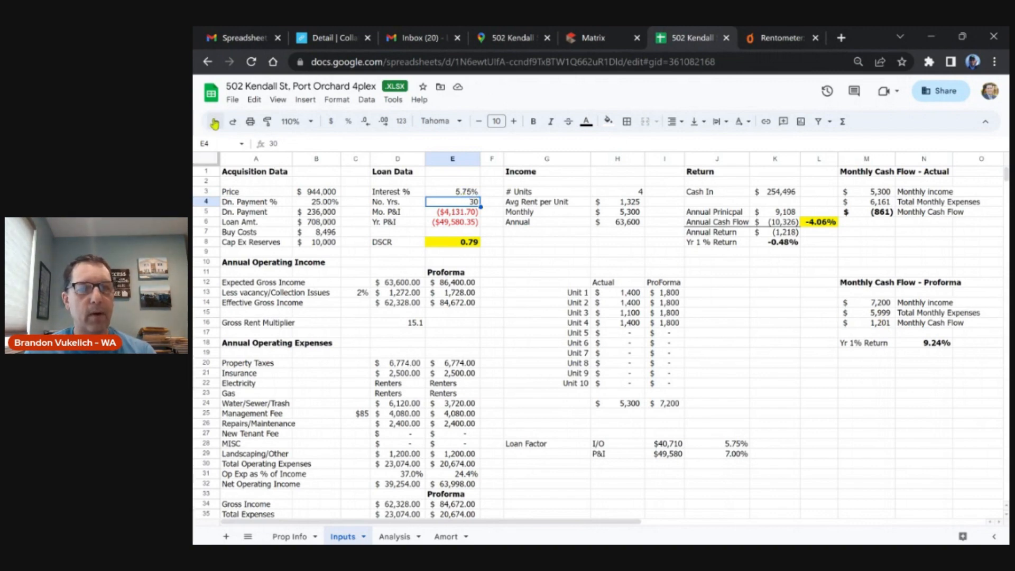
text(6.5%)
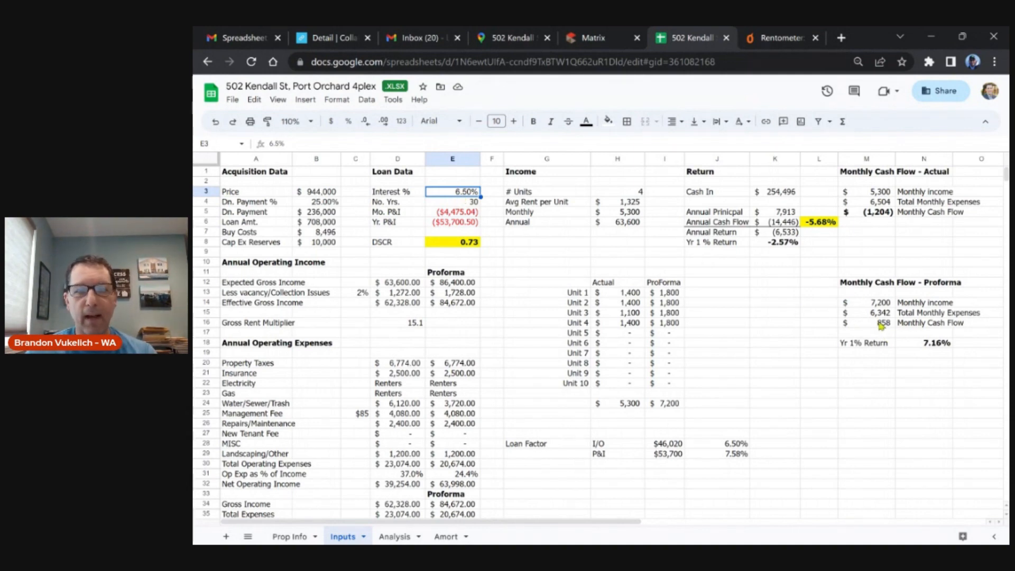
mouse_move(588, 287)
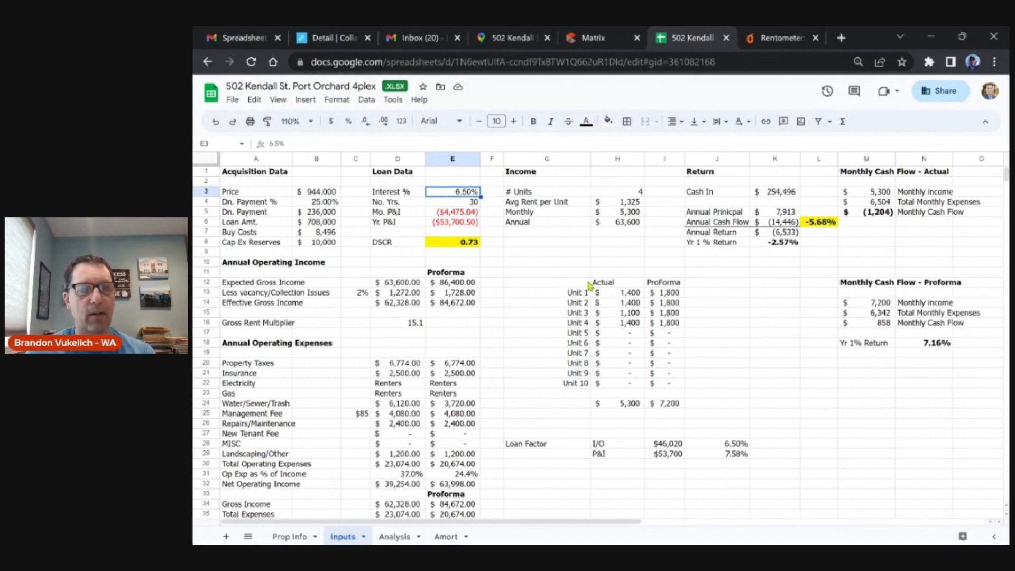
click(316, 191)
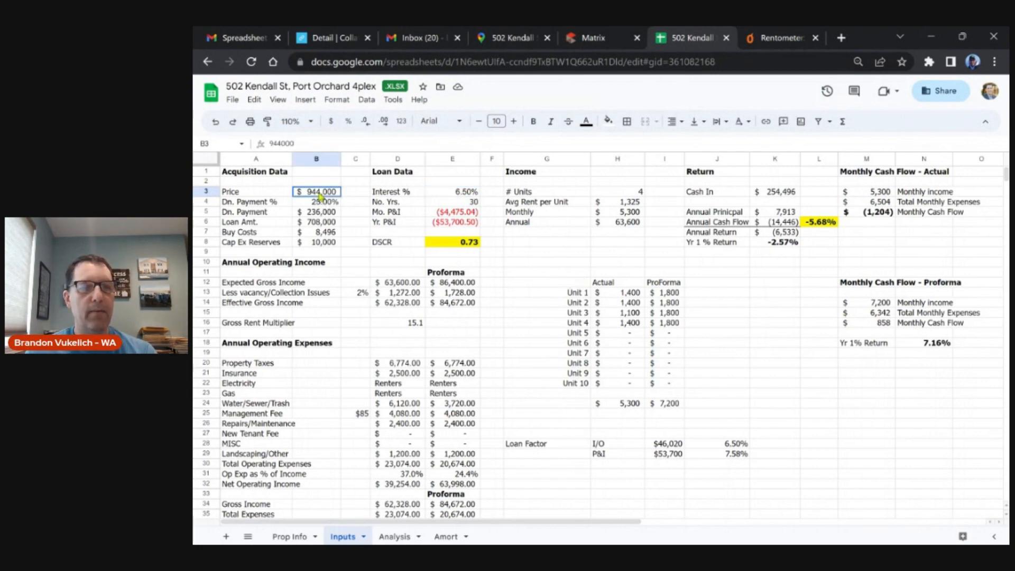
text(100000)
click(317, 201)
text(35)
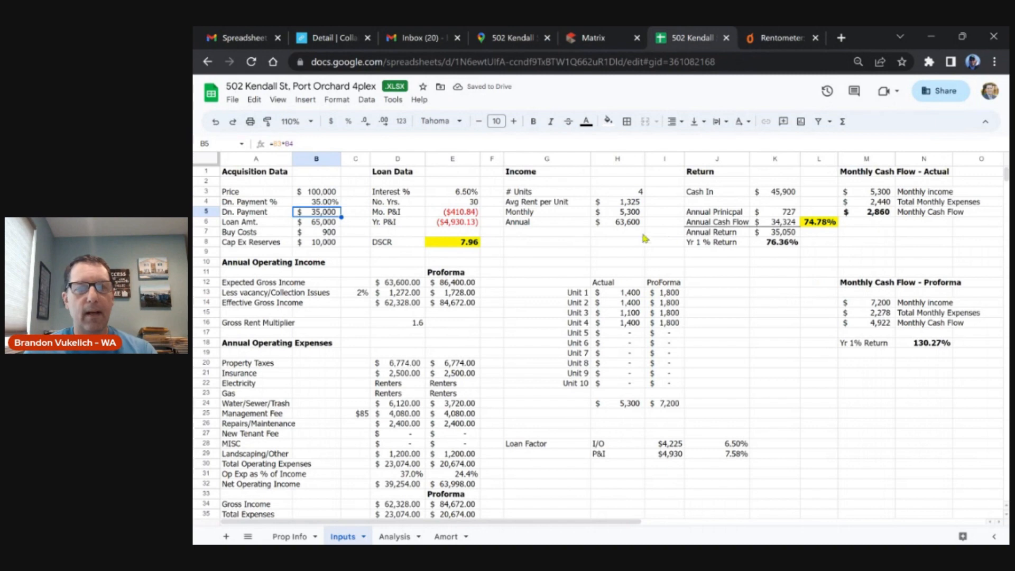
click(316, 191)
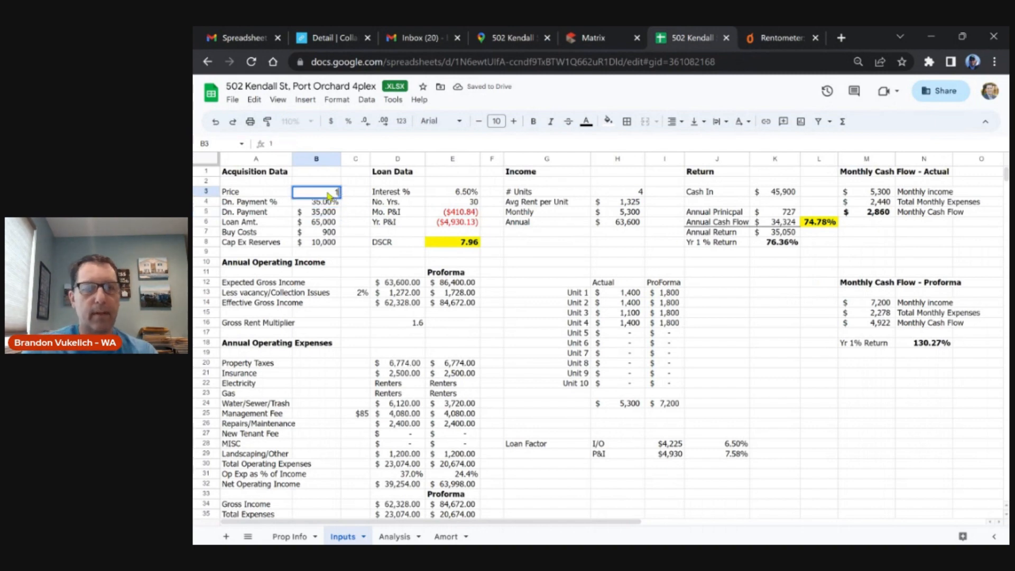
text(1000000)
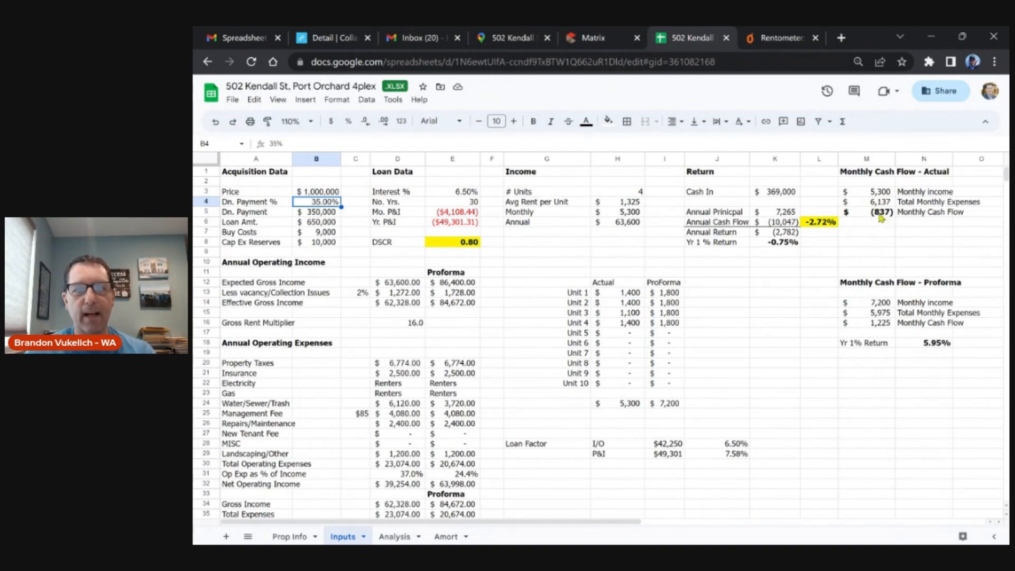
click(866, 212)
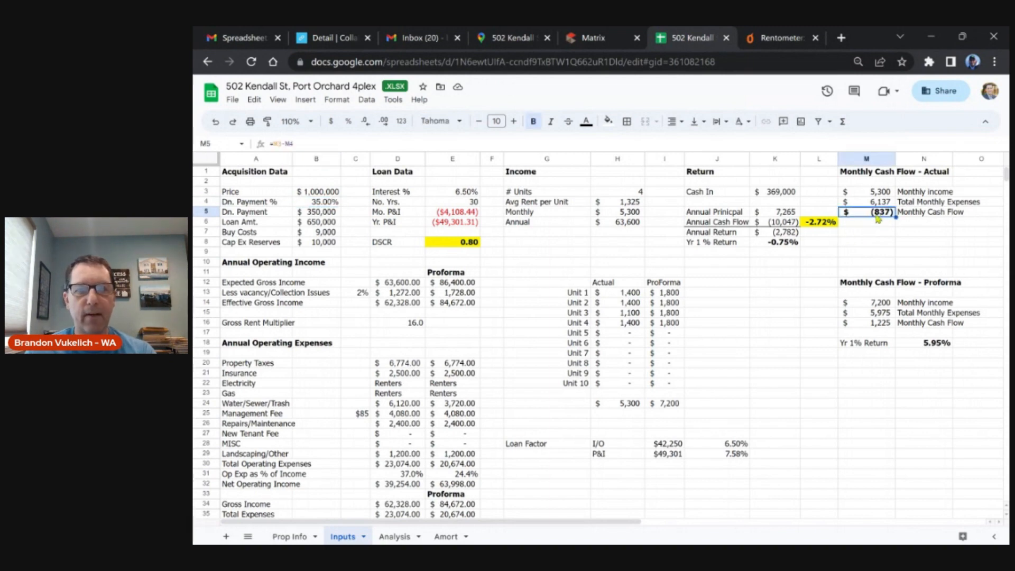
mouse_move(860, 326)
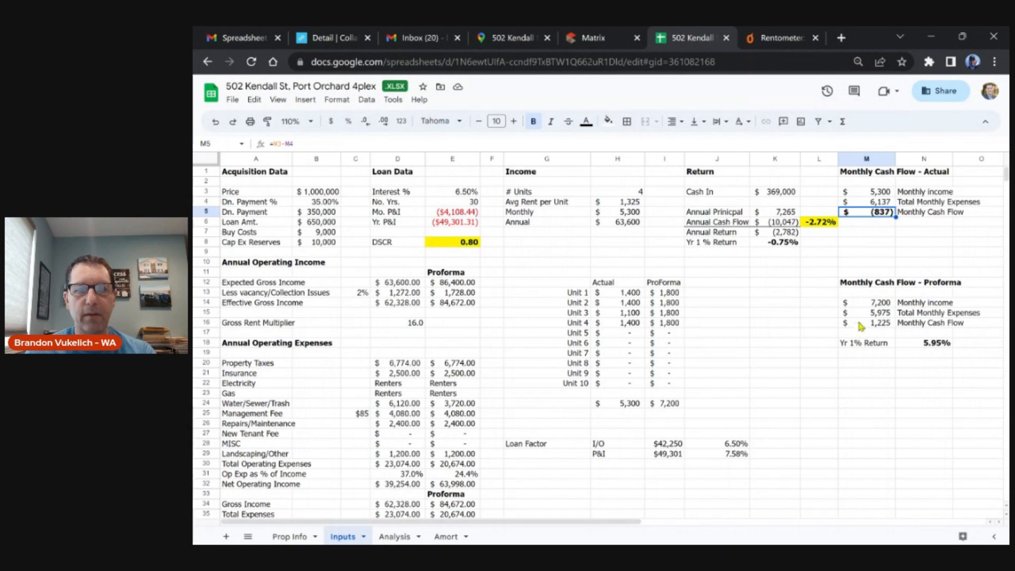
mouse_move(705, 298)
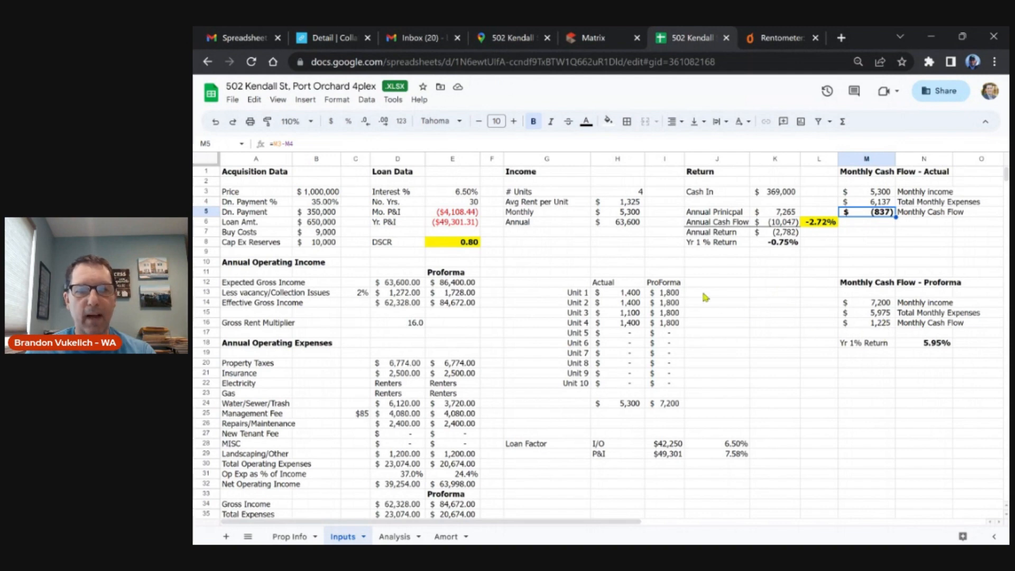
mouse_move(662, 403)
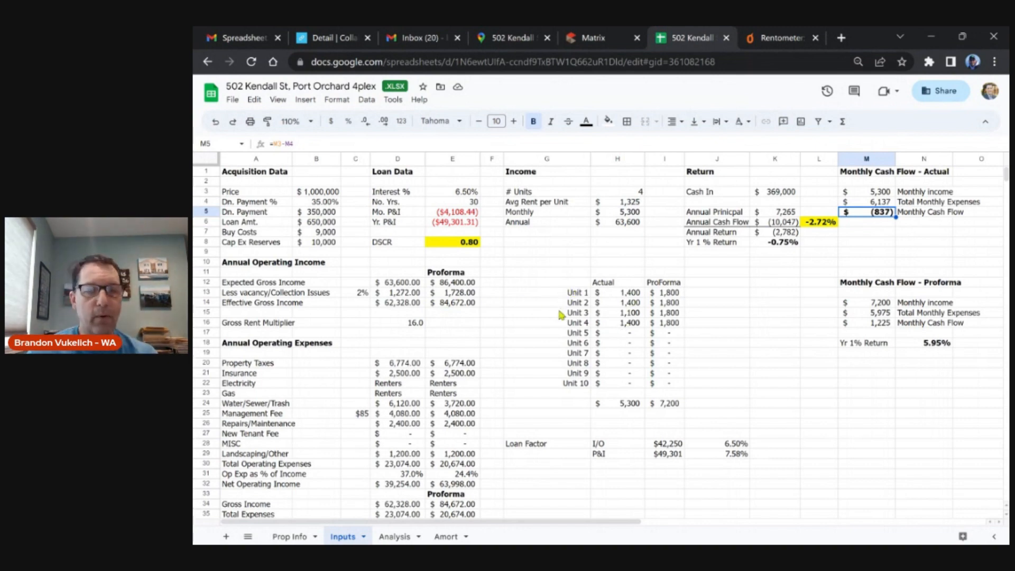
mouse_move(615, 348)
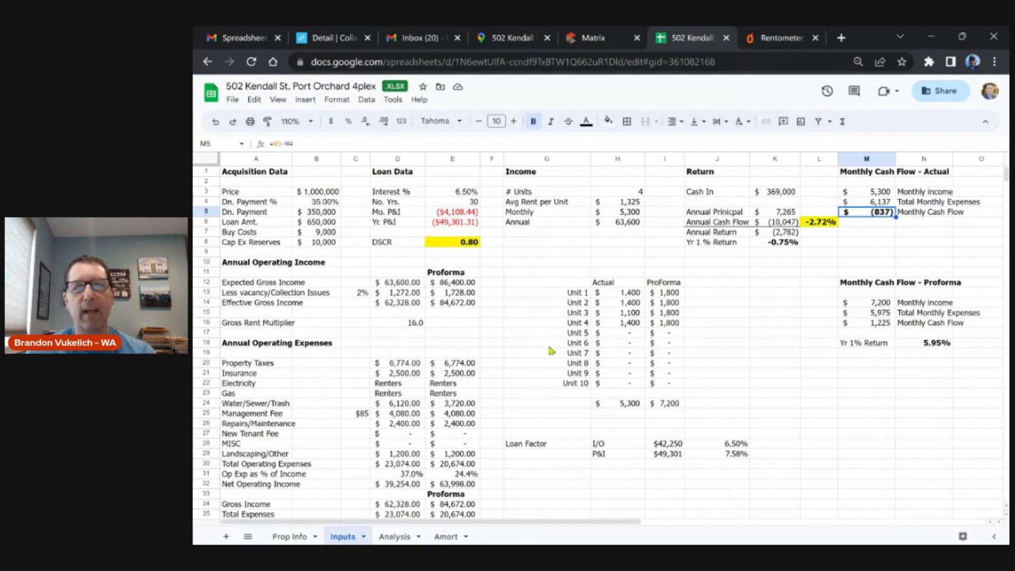
mouse_move(549, 362)
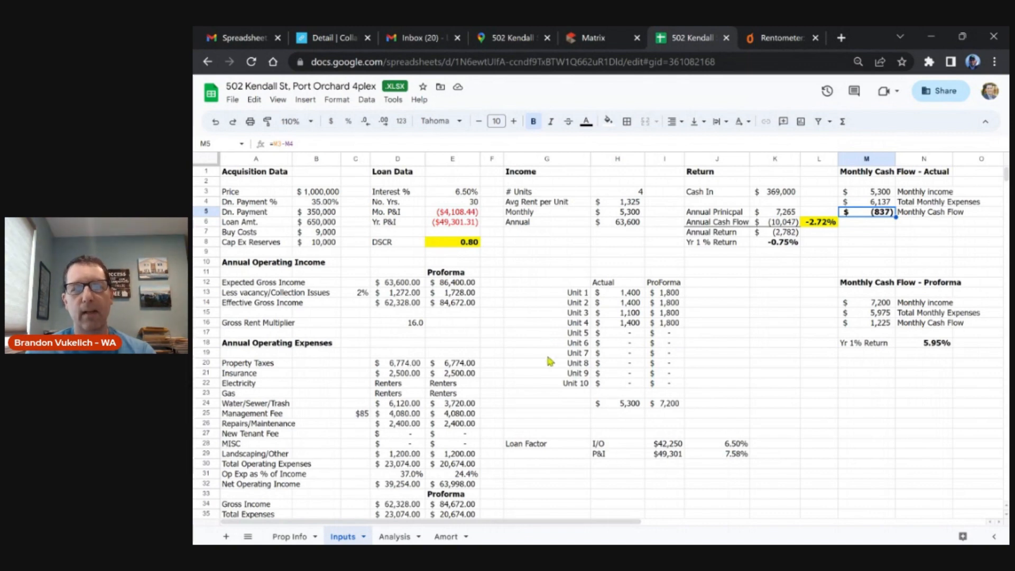
mouse_move(646, 296)
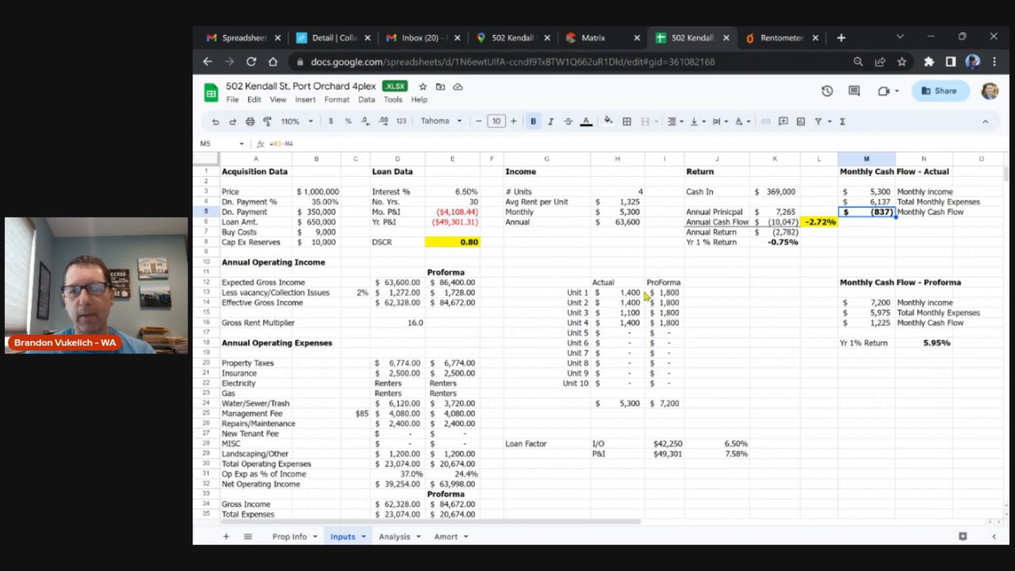
mouse_move(698, 331)
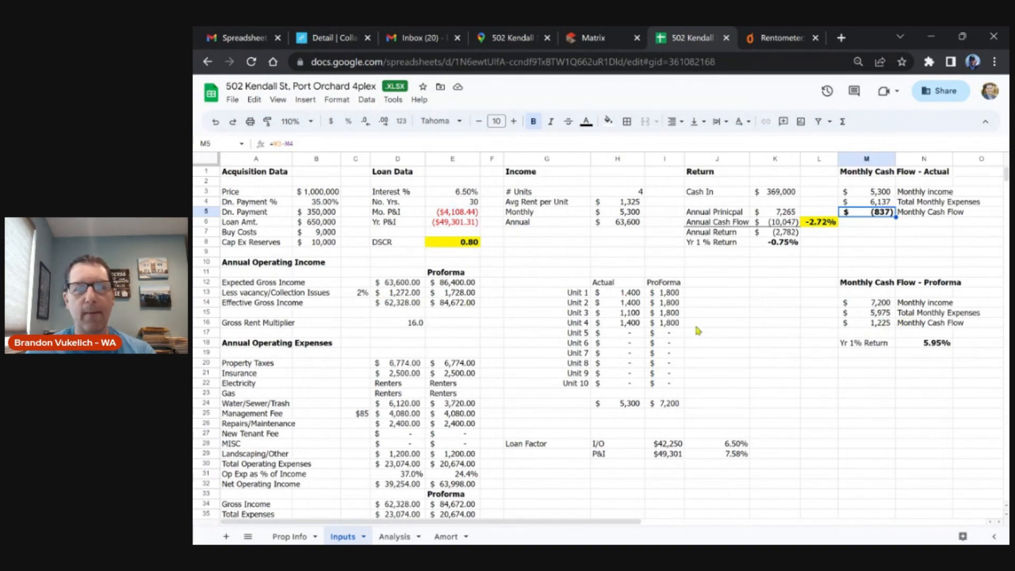
Set the down payment to 25 and check the resulting -$1,469 monthly cash flow
click(317, 201)
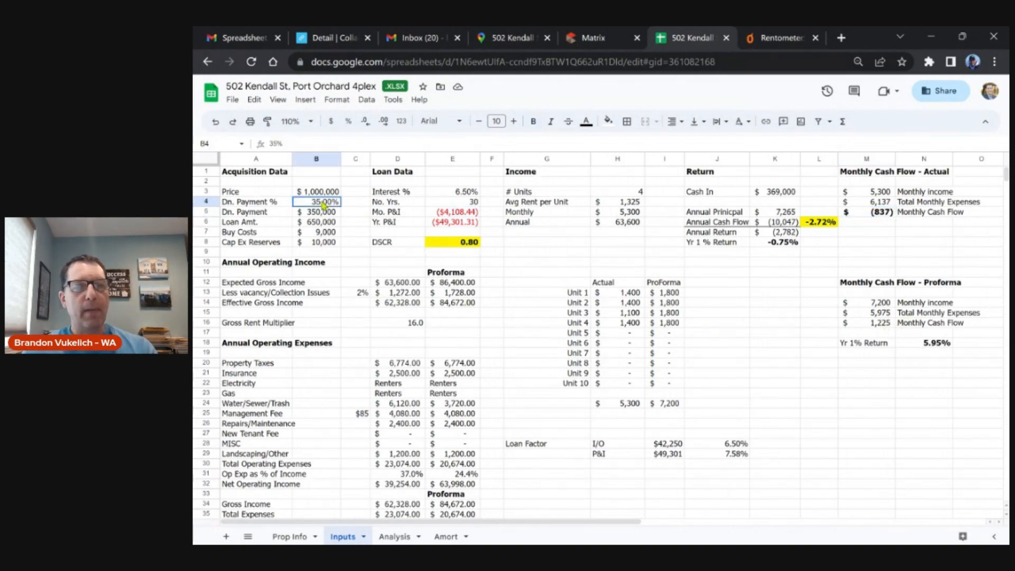
text(25)
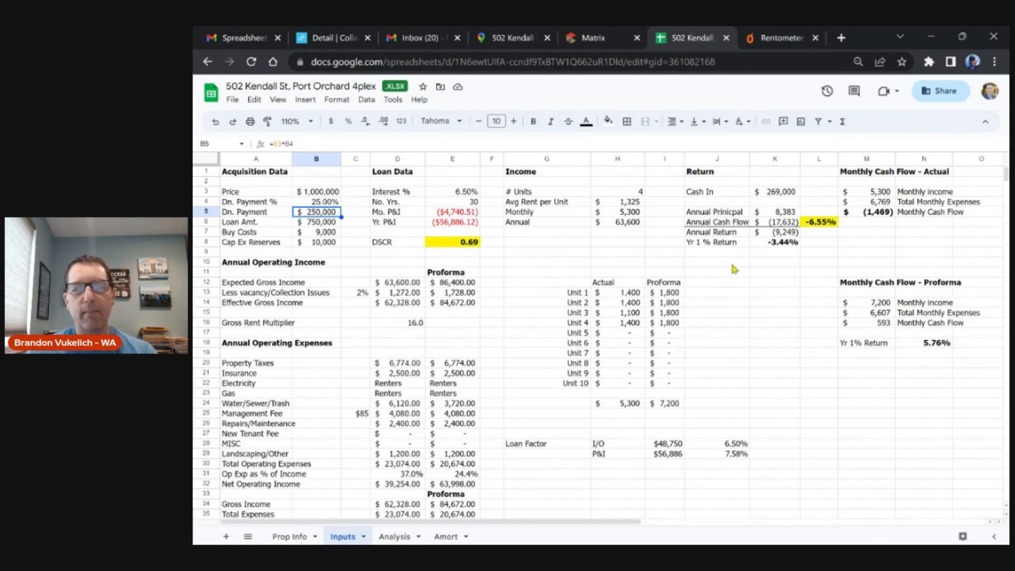
mouse_move(680, 296)
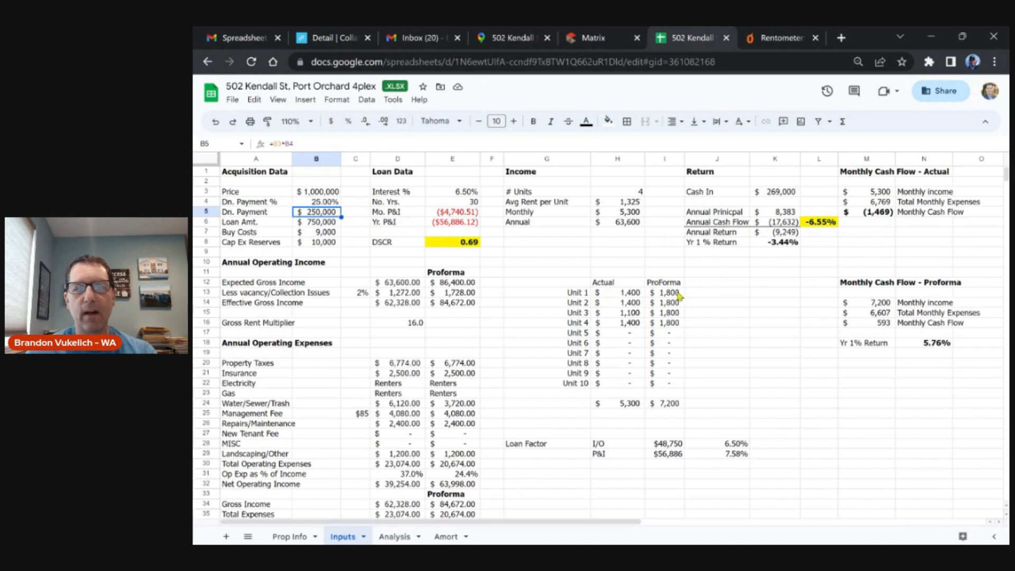
click(866, 212)
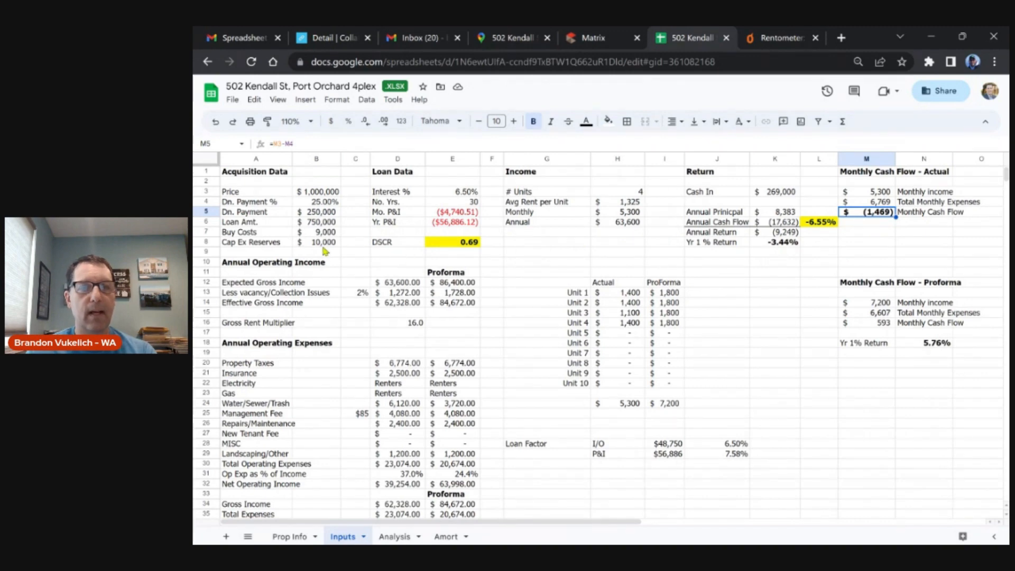
mouse_move(765, 283)
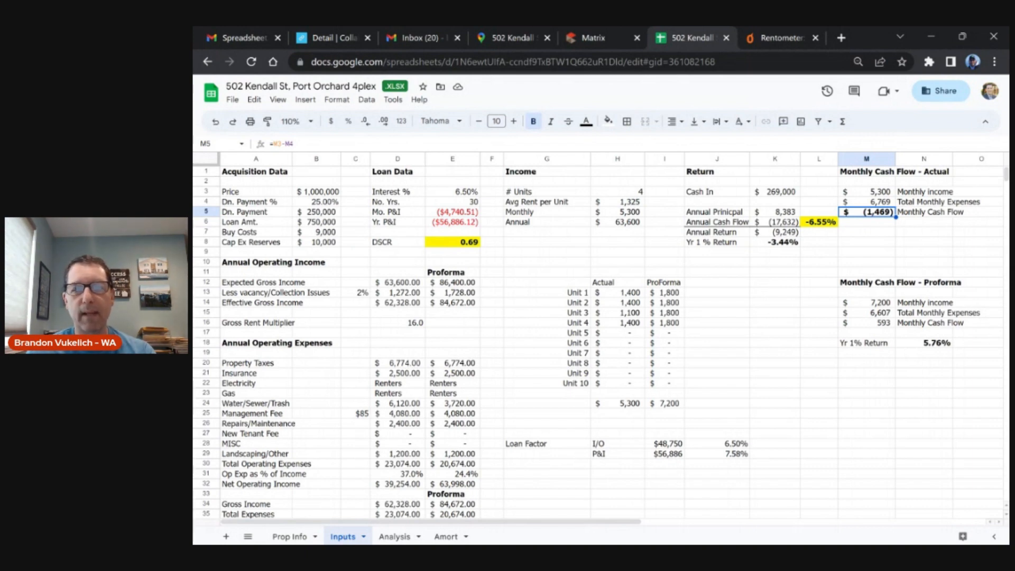
mouse_move(725, 283)
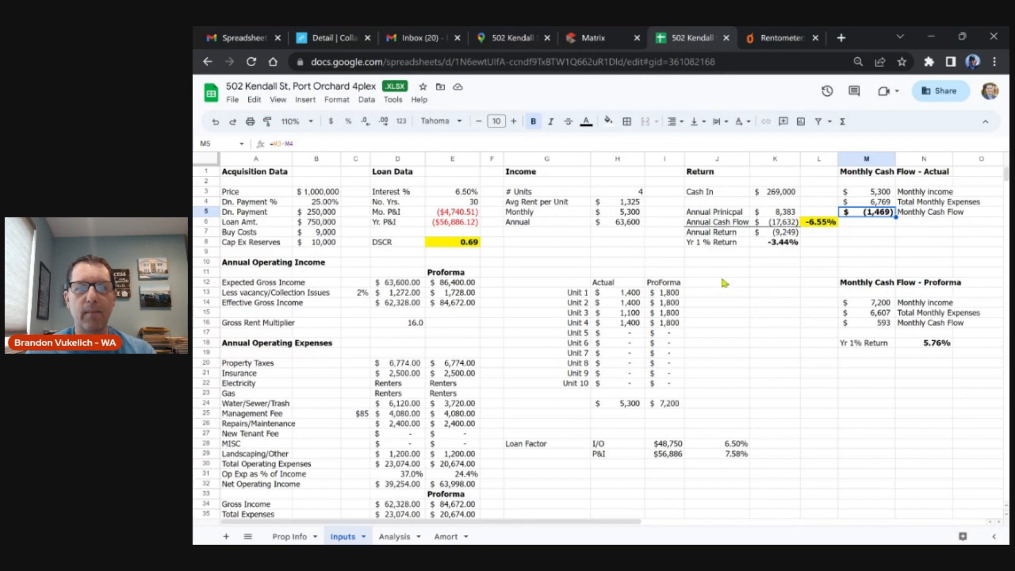
mouse_move(626, 302)
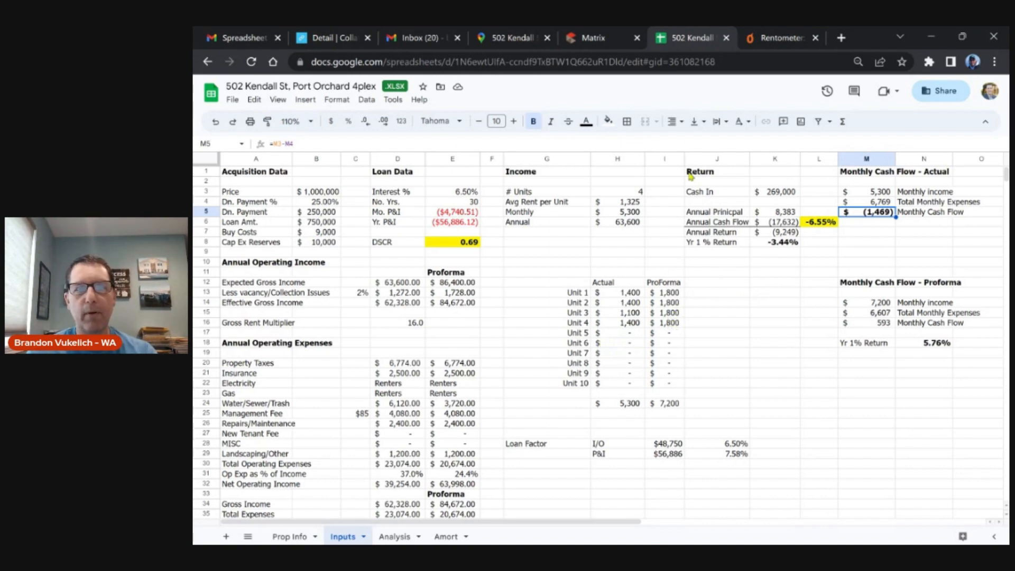
click(593, 38)
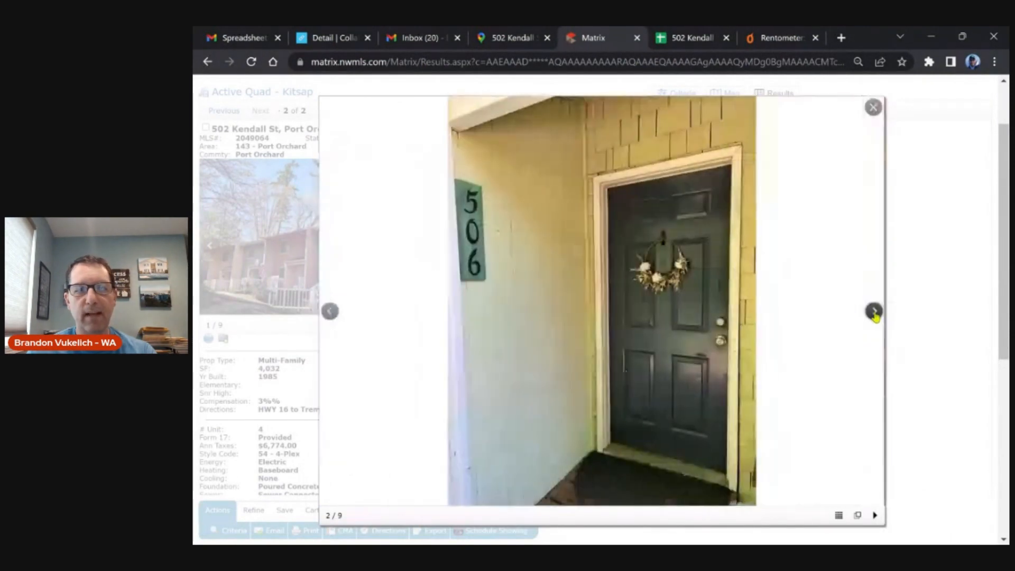
click(873, 311)
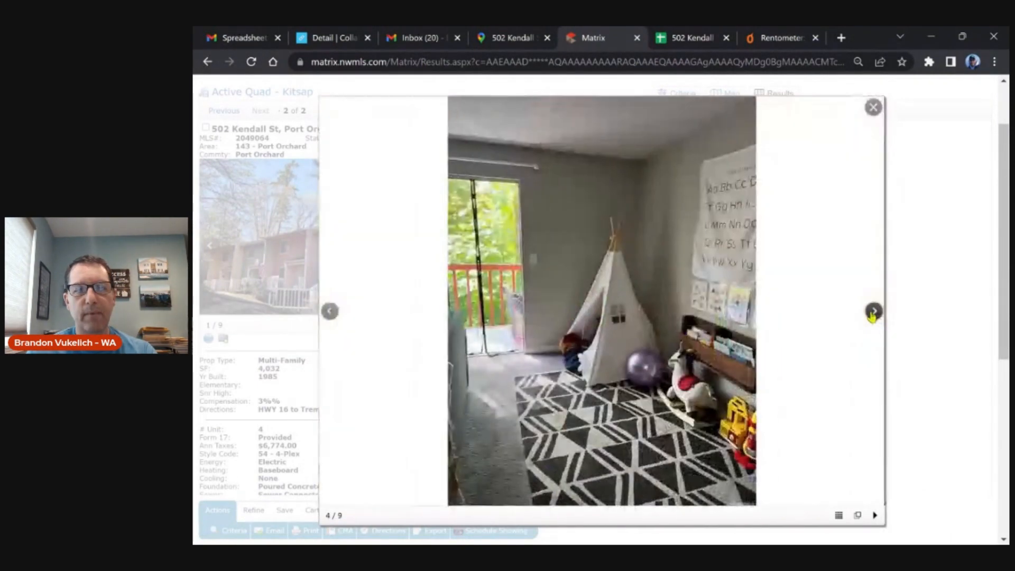
click(873, 311)
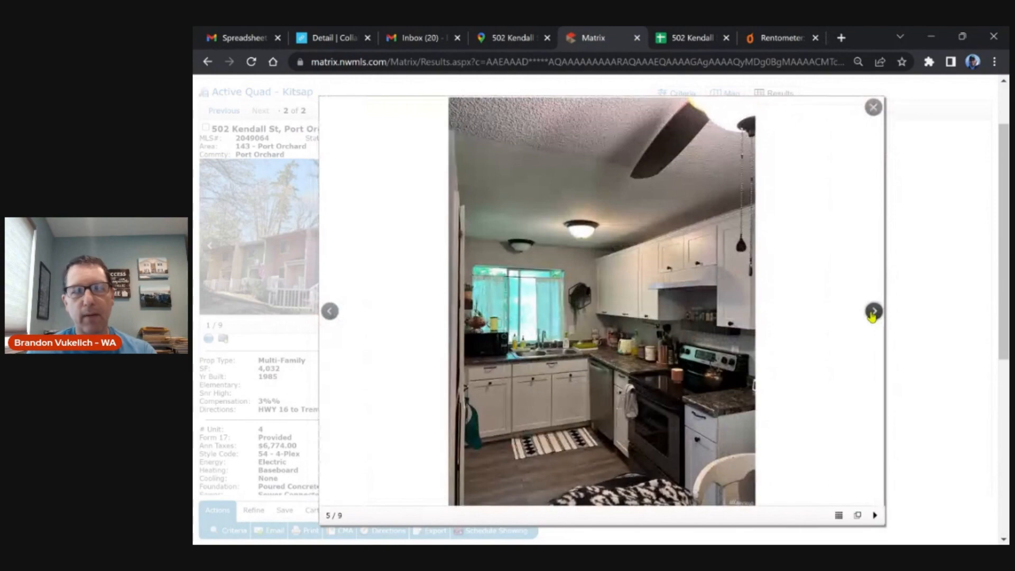
mouse_move(717, 286)
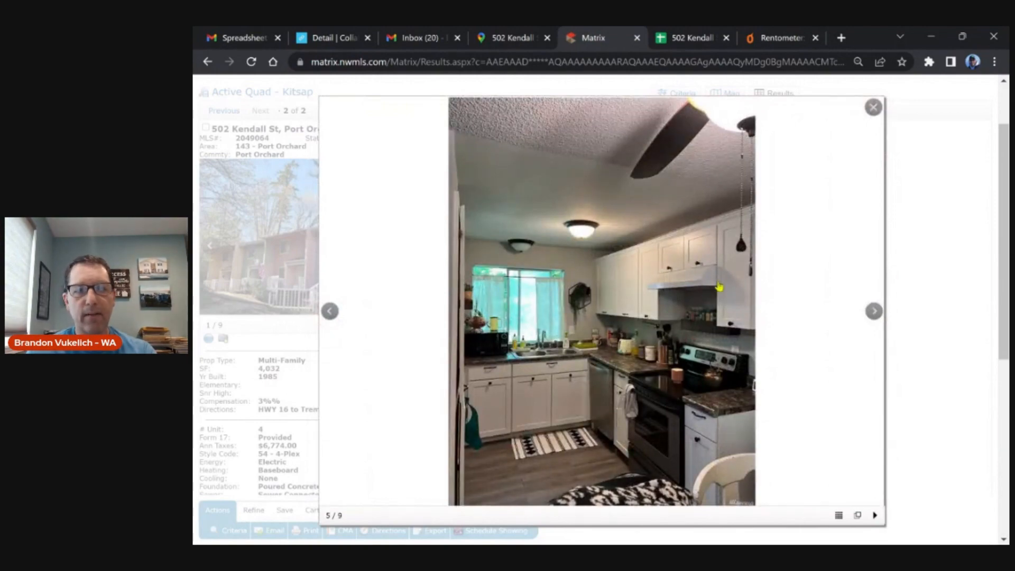
click(873, 310)
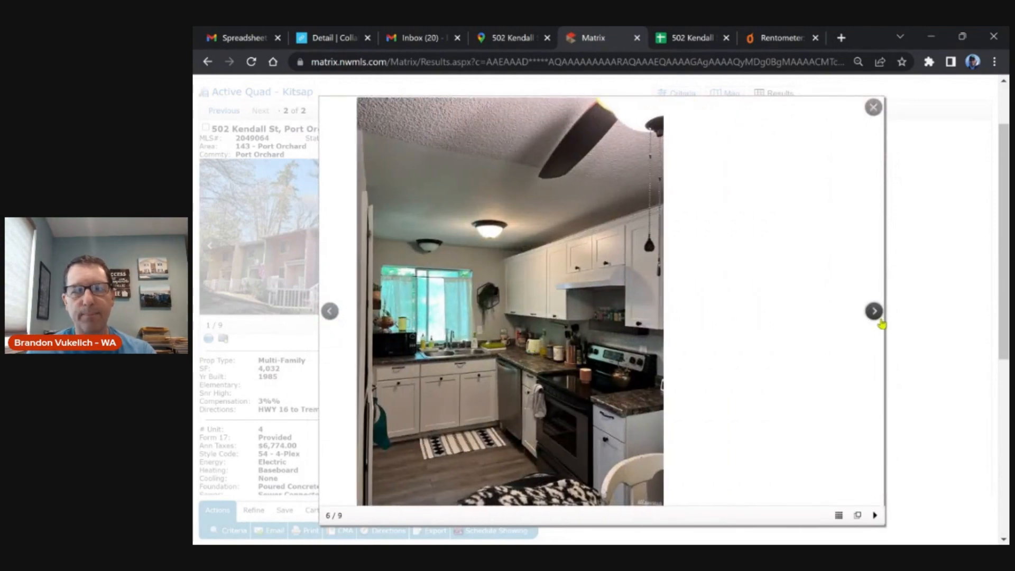
click(873, 311)
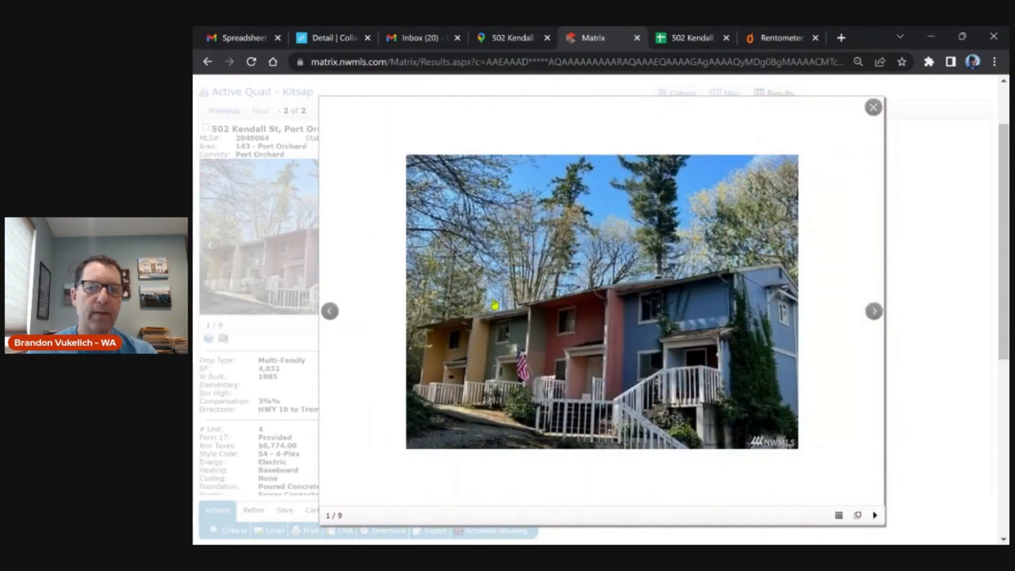
mouse_move(585, 294)
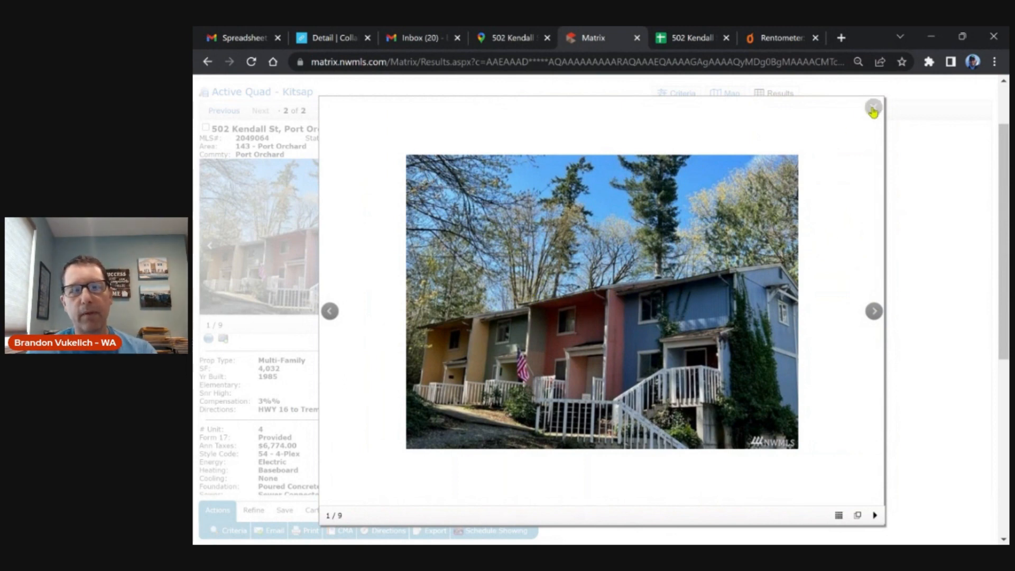
click(872, 108)
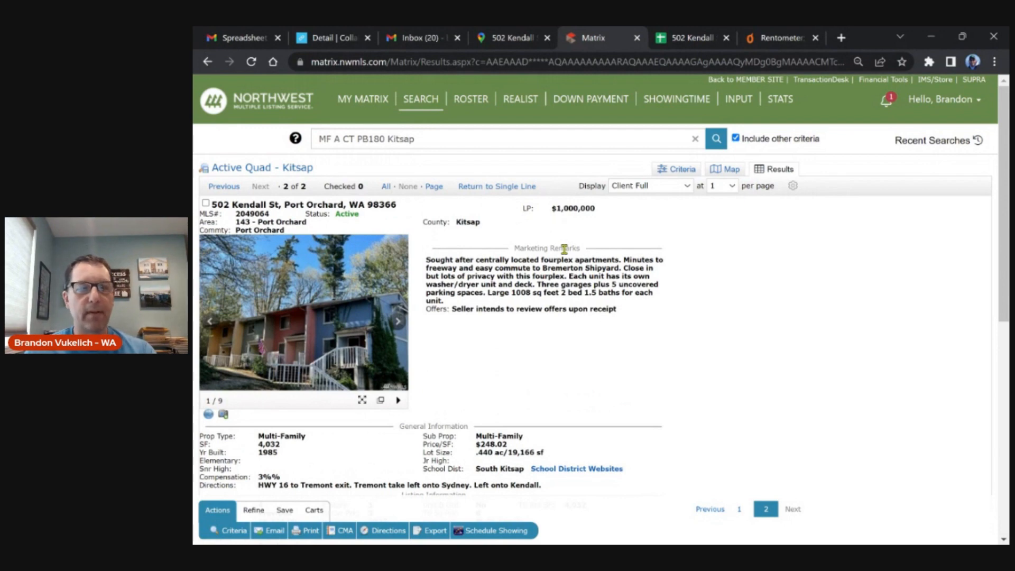
click(691, 38)
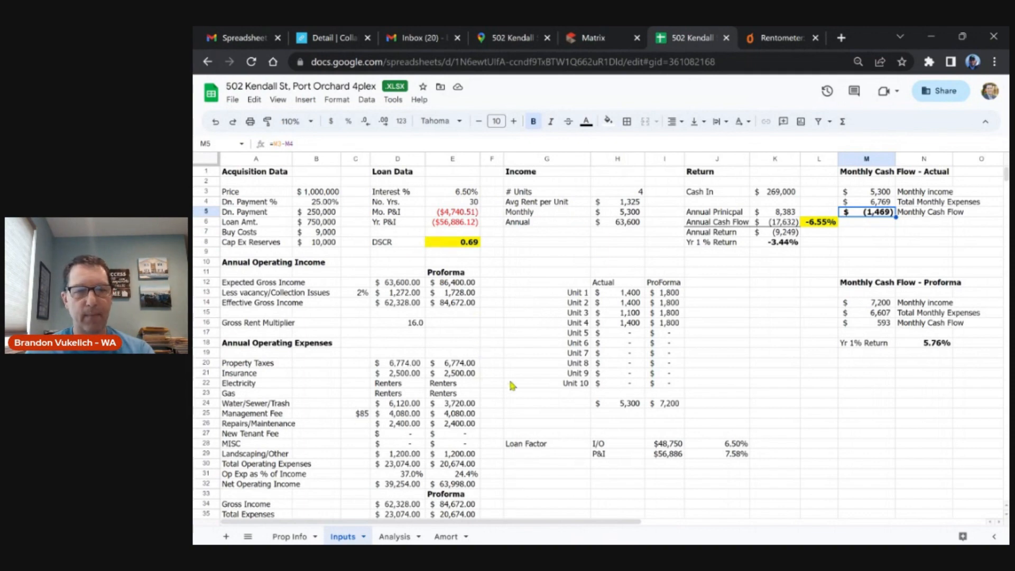
Review the Analysis sheet's snapshot down to the -$1,469.34 current versus $592.66 proforma cash flow
click(394, 536)
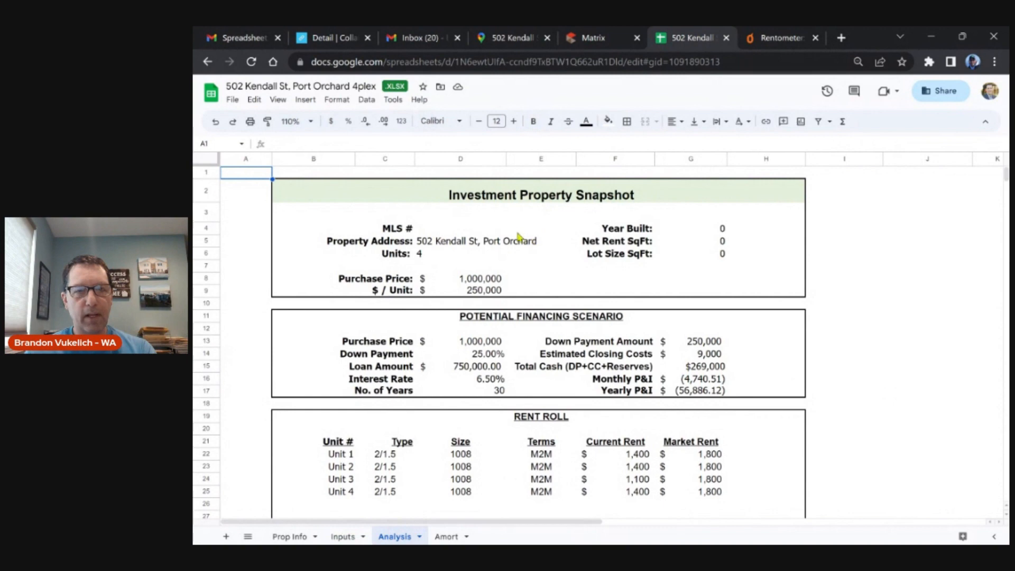
scroll(down, 3)
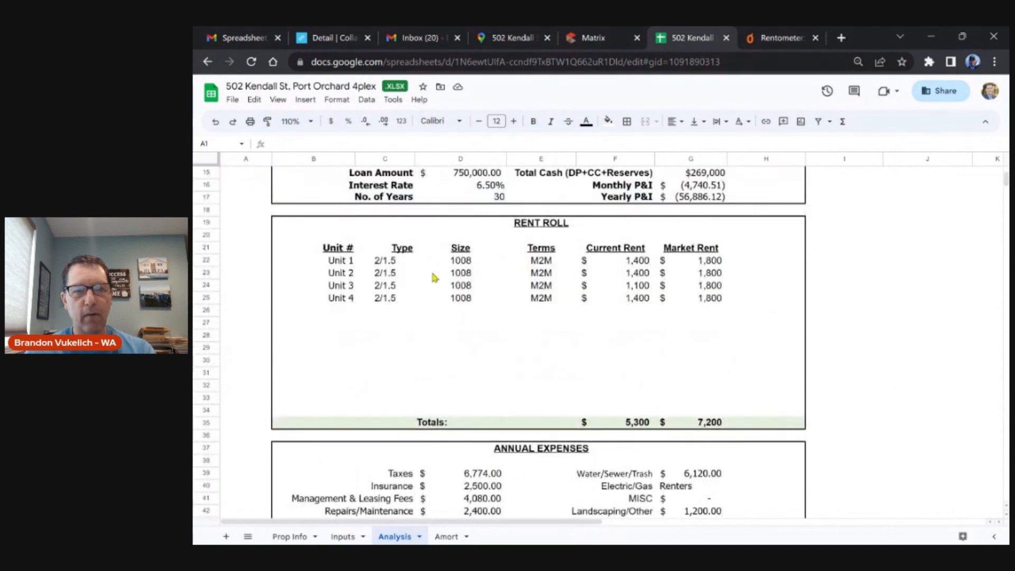
mouse_move(562, 306)
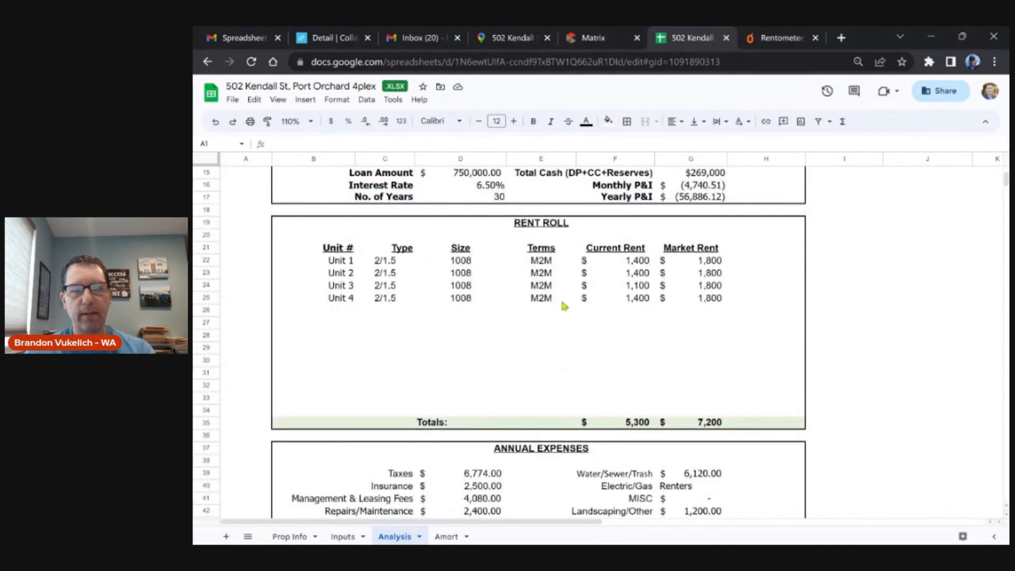
scroll(down, 3)
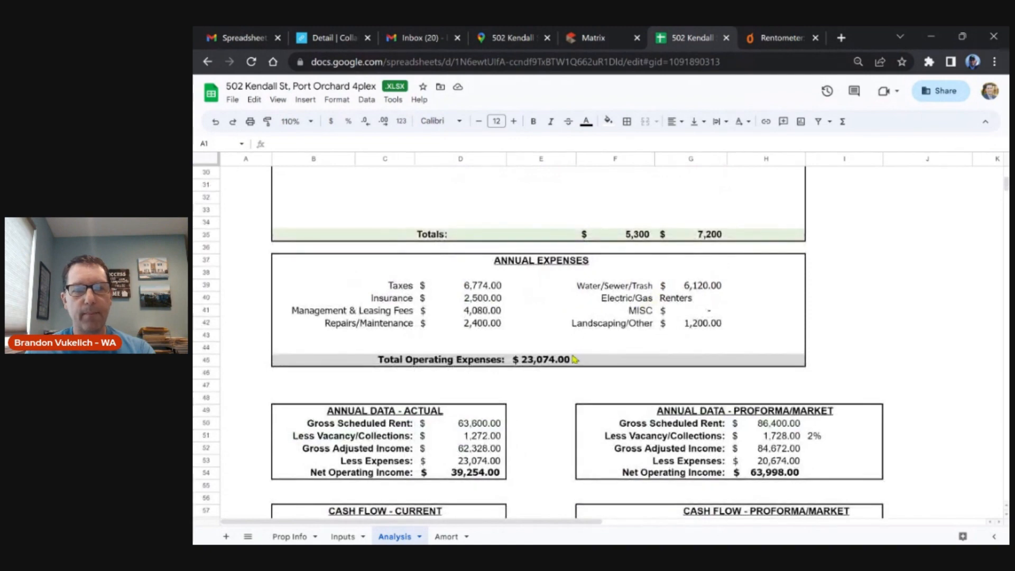
scroll(down, 3)
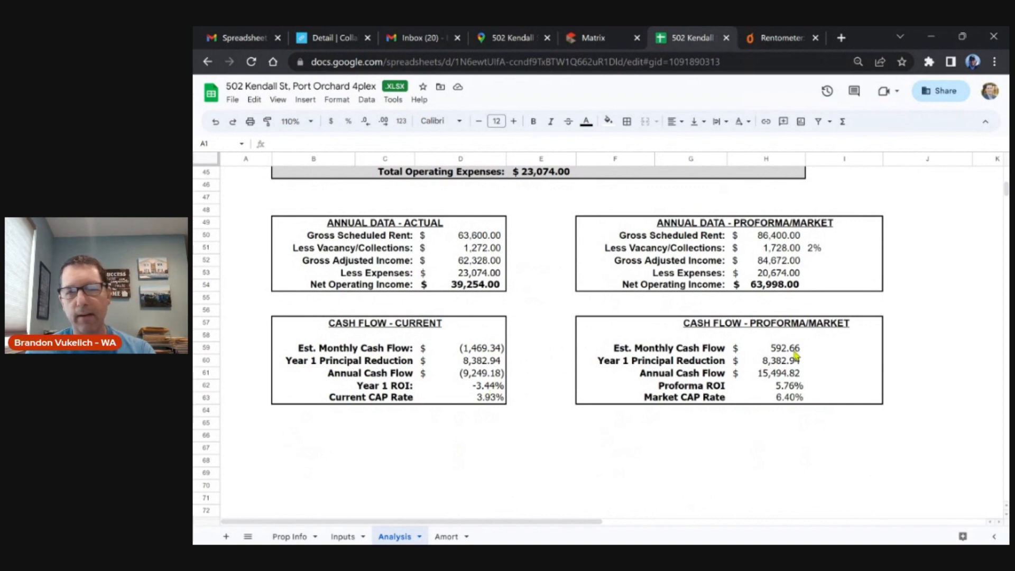
mouse_move(780, 391)
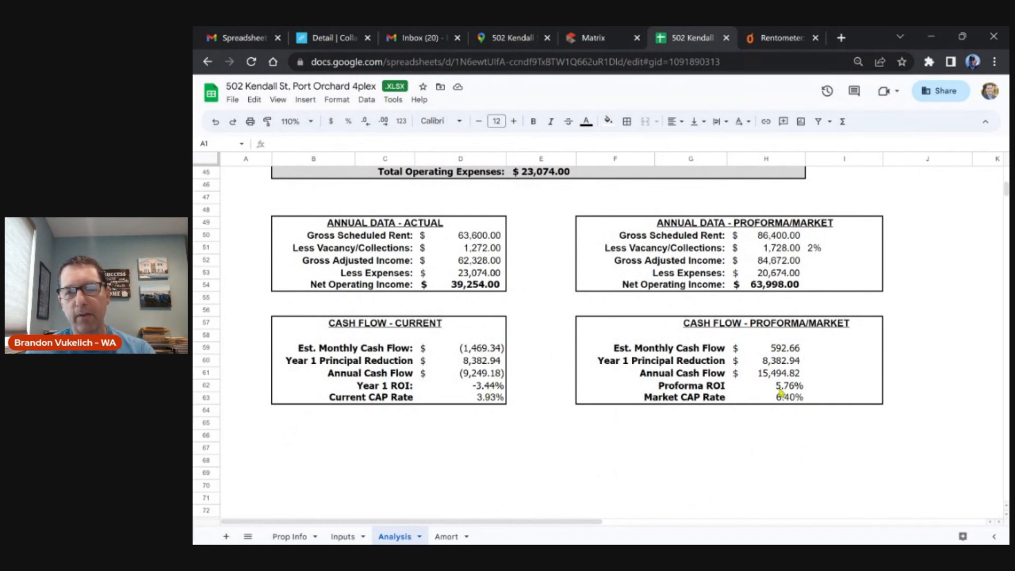